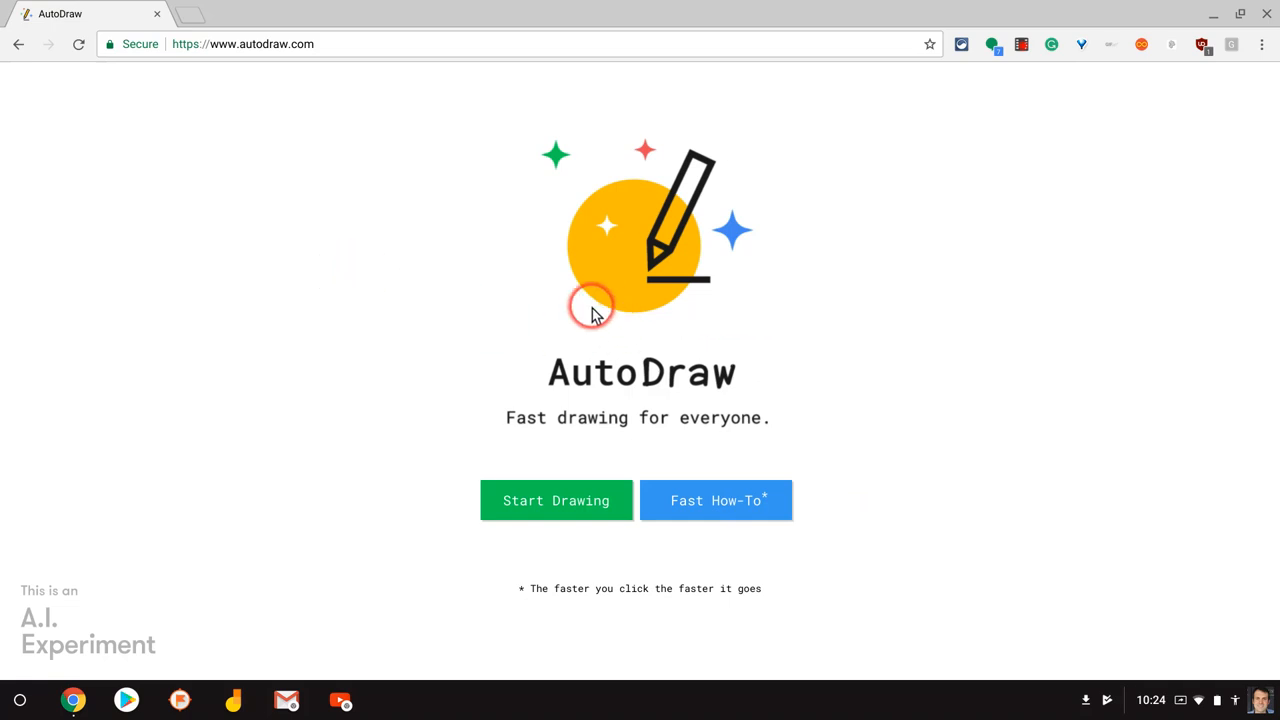
mouse_move(318, 335)
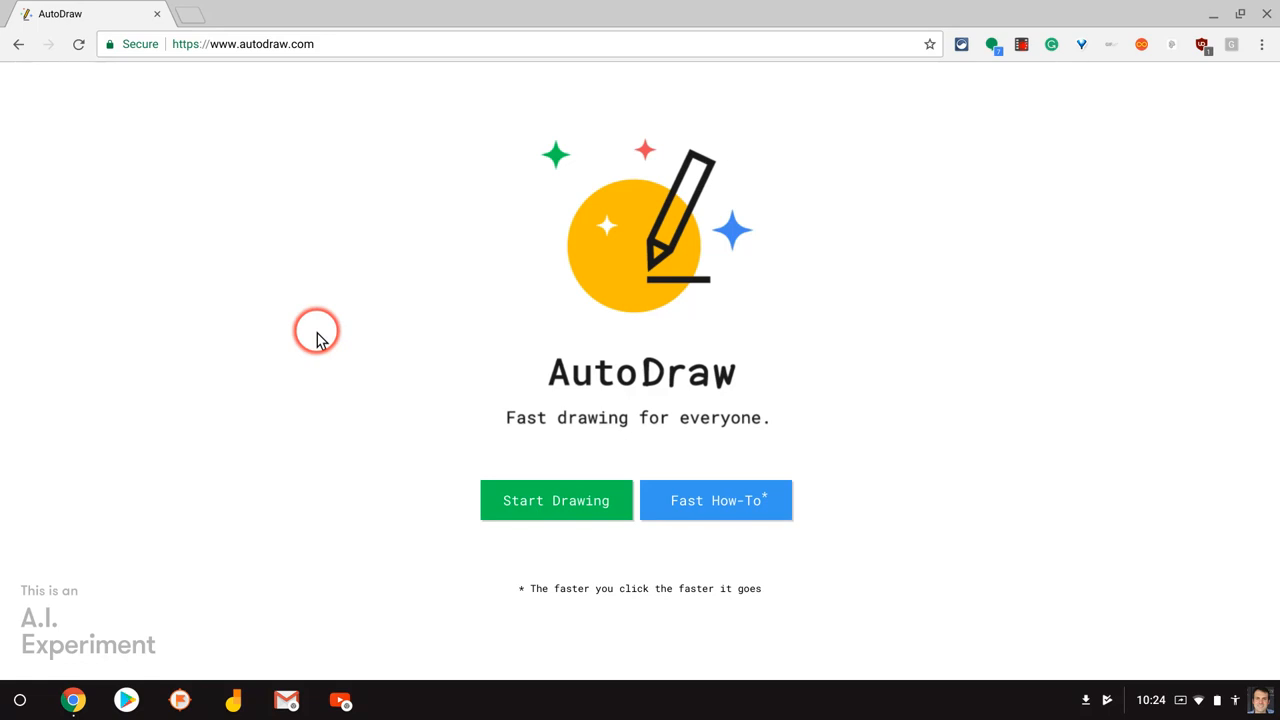
mouse_move(220, 263)
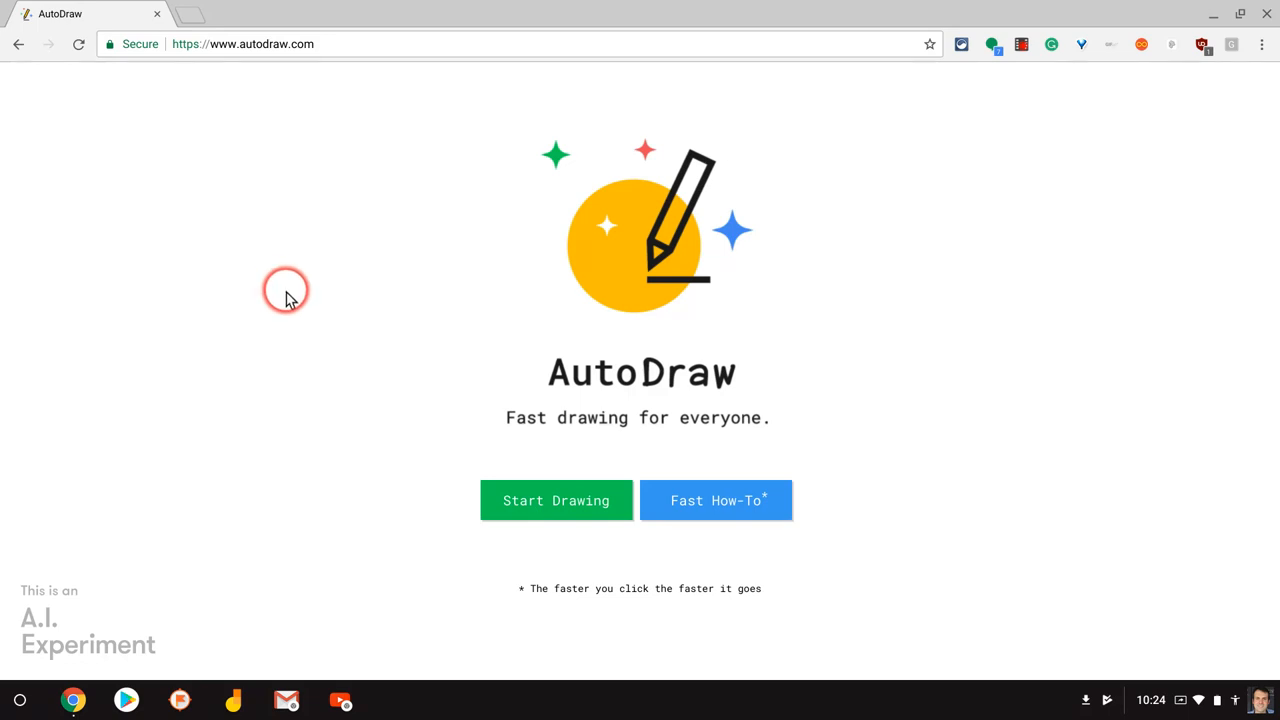
mouse_move(332, 318)
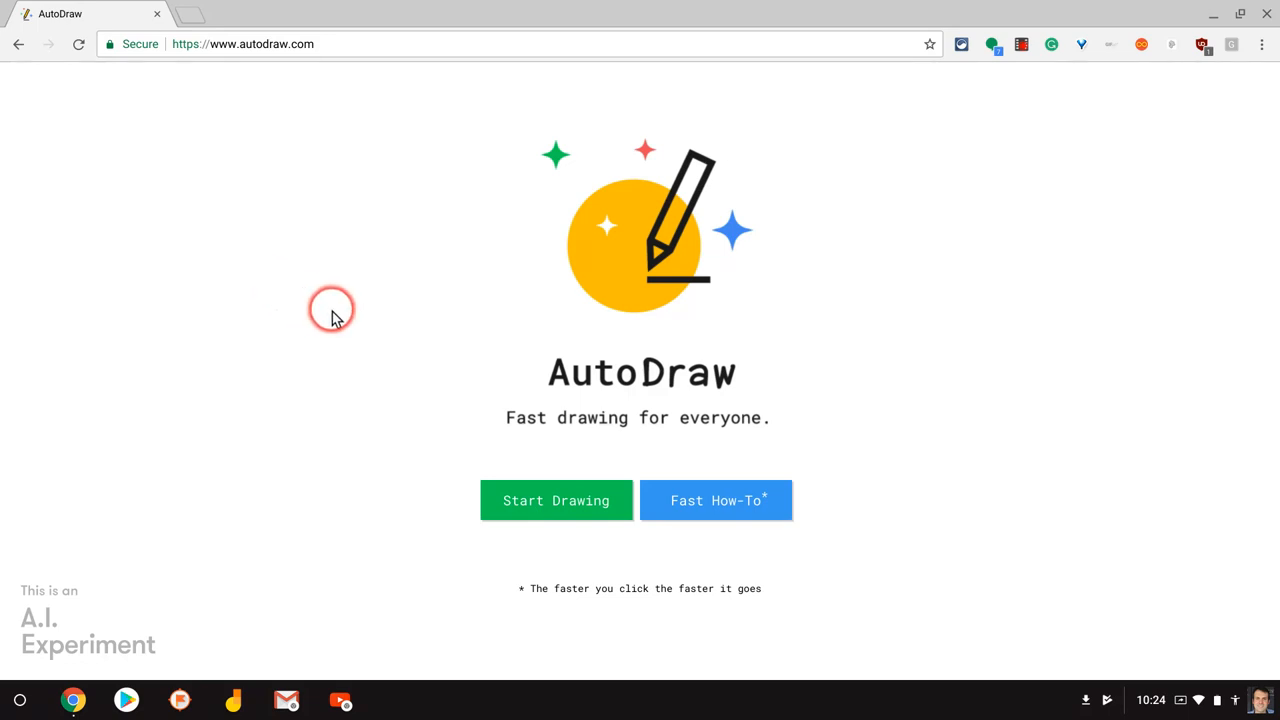
mouse_move(490, 415)
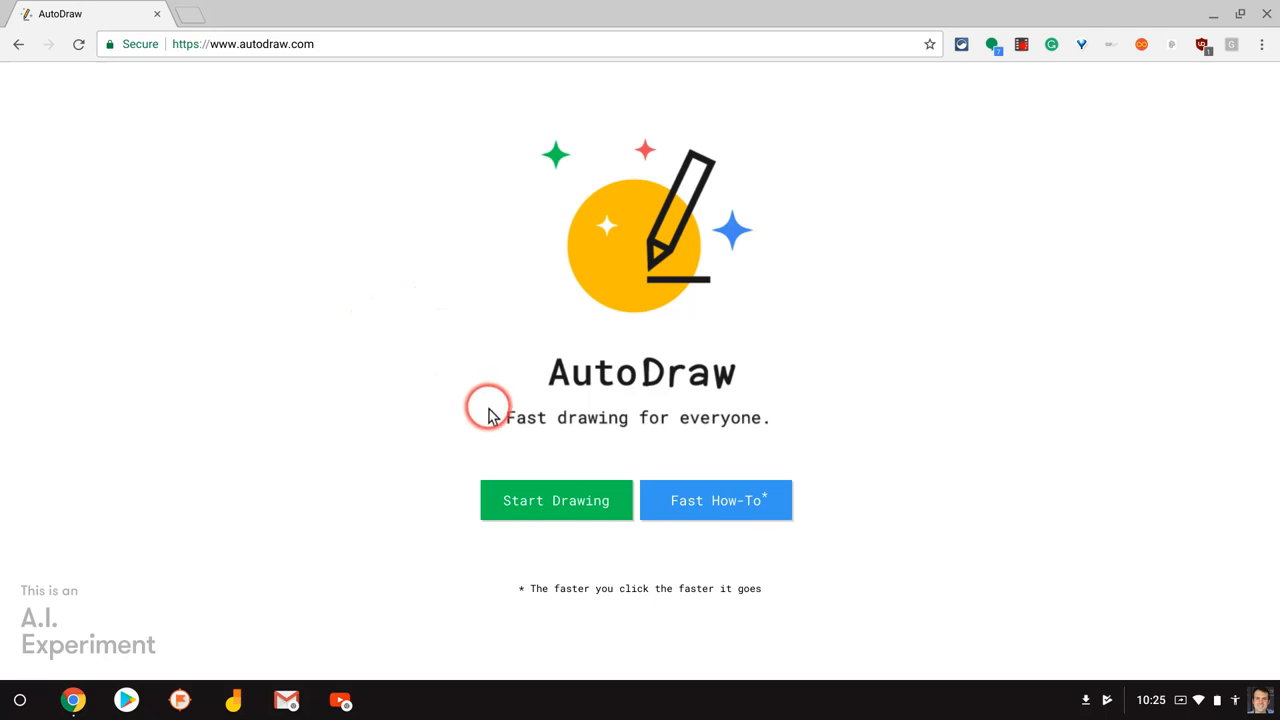
- Start a blank canvas and replace the rough blue sketch with a suggested house drawing
click(556, 500)
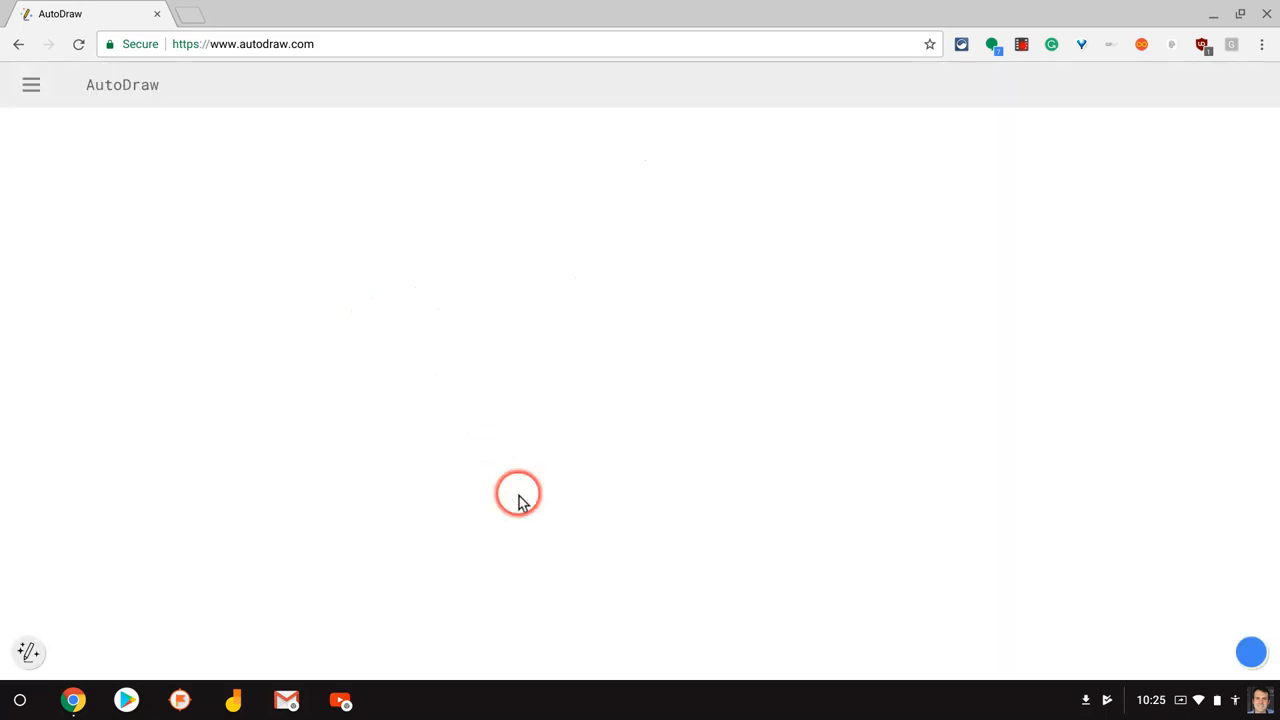
mouse_move(490, 467)
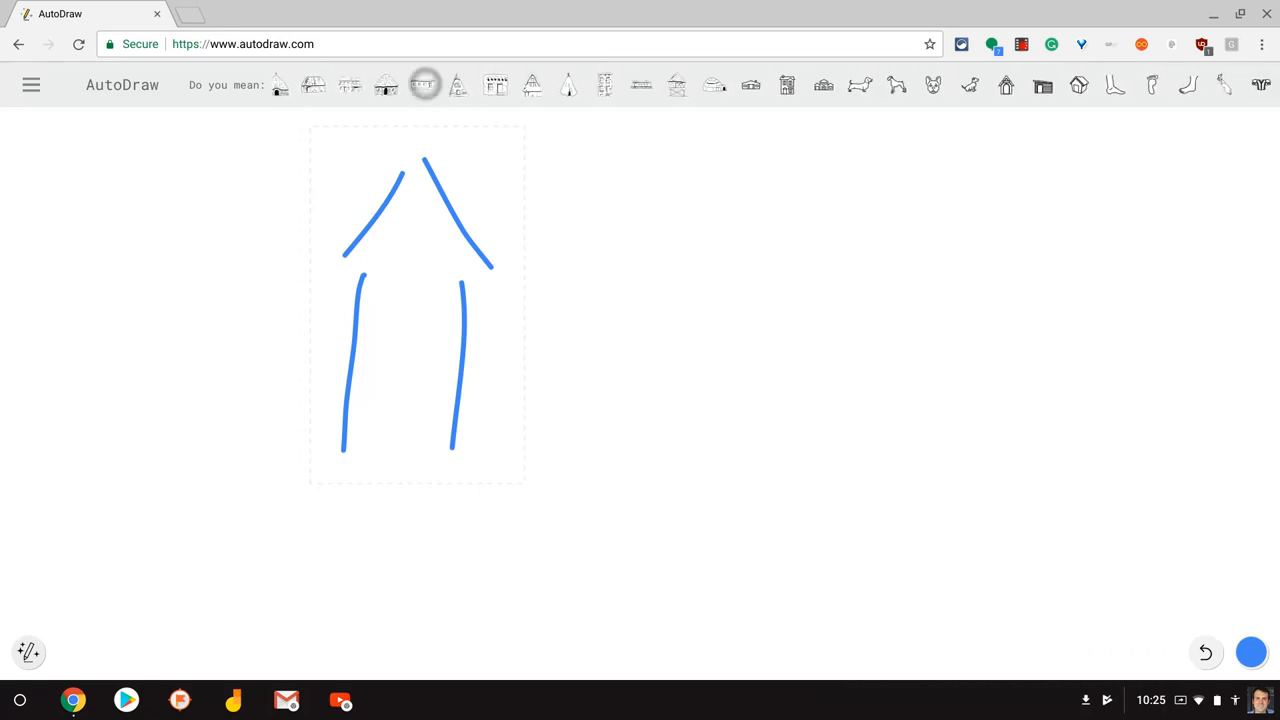
click(421, 85)
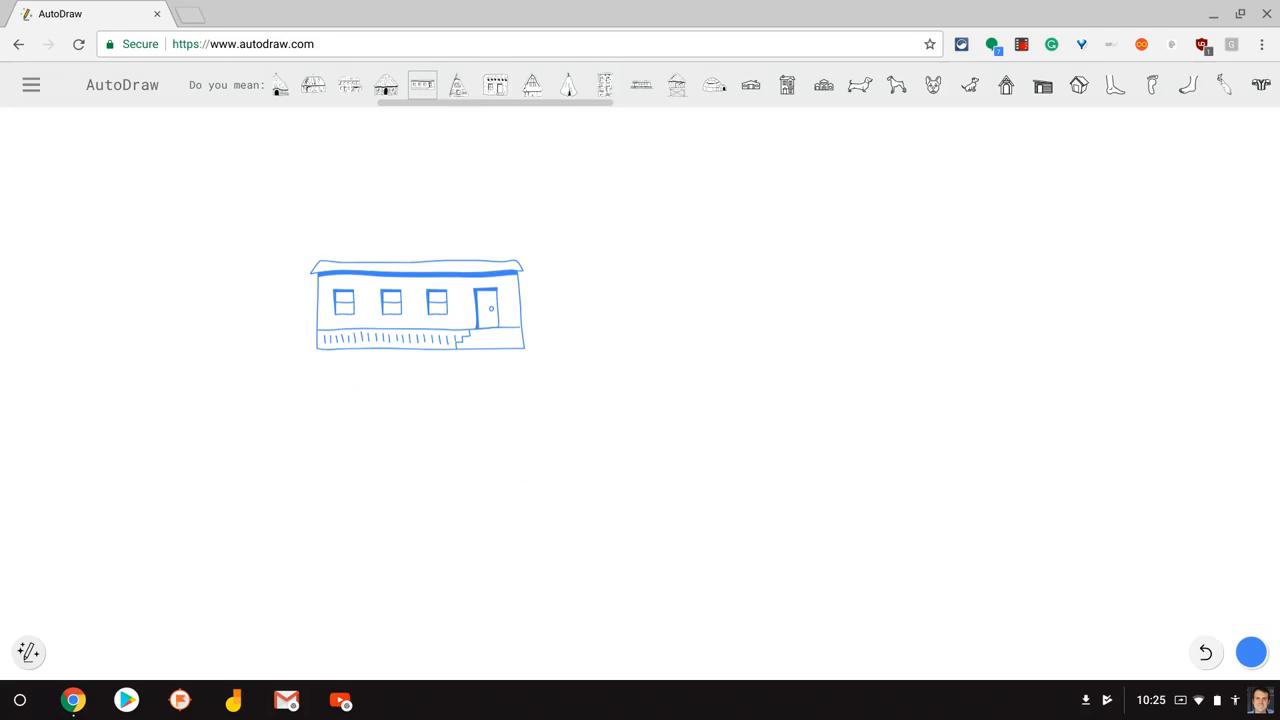
click(750, 84)
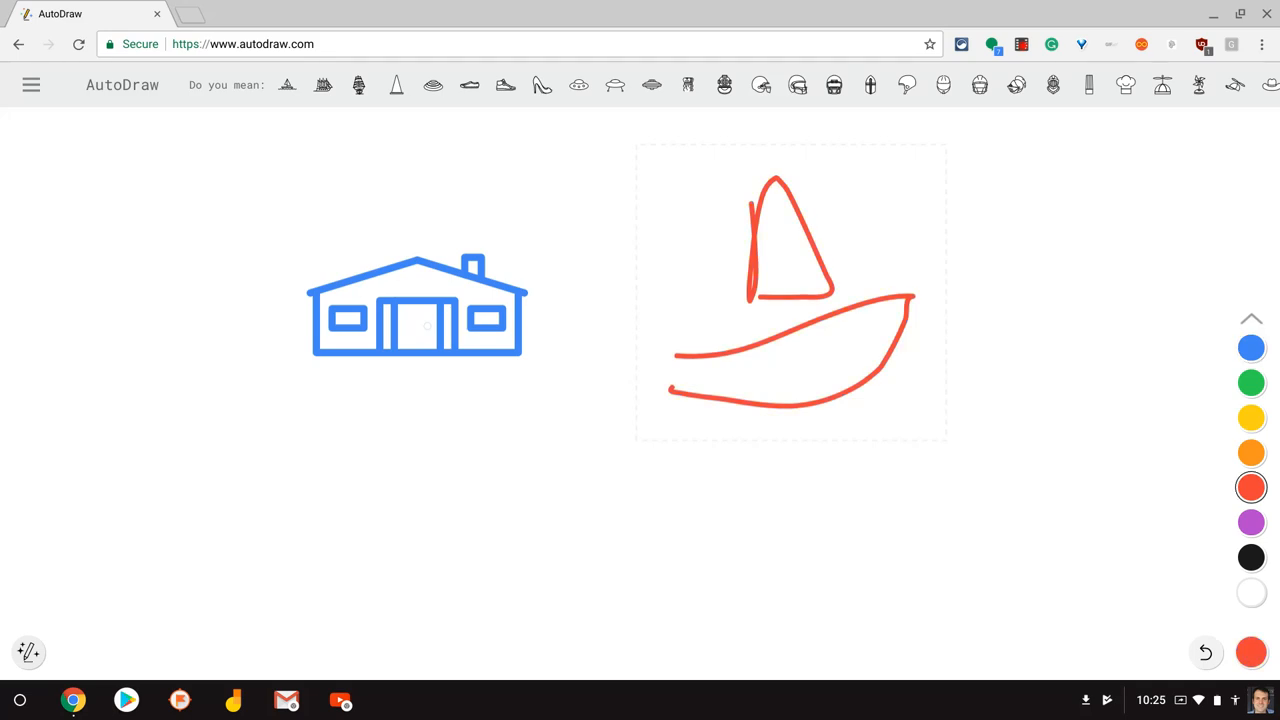
- Replace the red boat sketch with the suggested sailing ship drawing
click(396, 85)
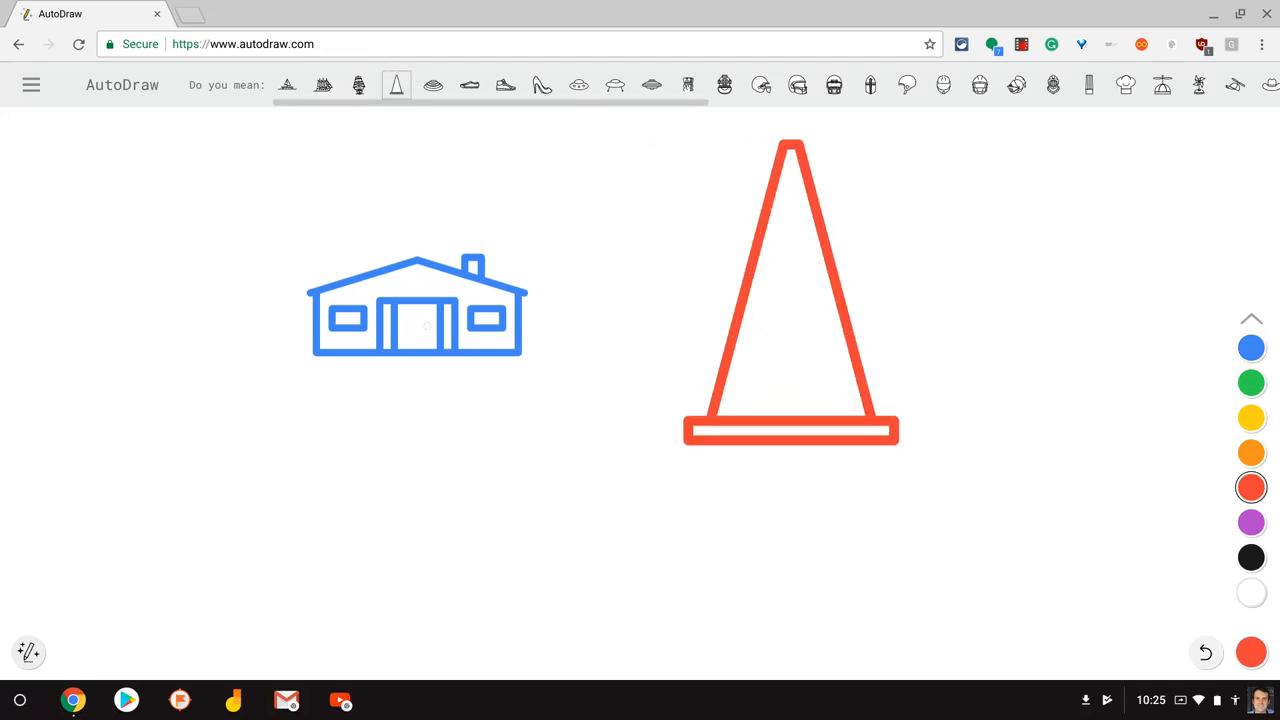
click(358, 84)
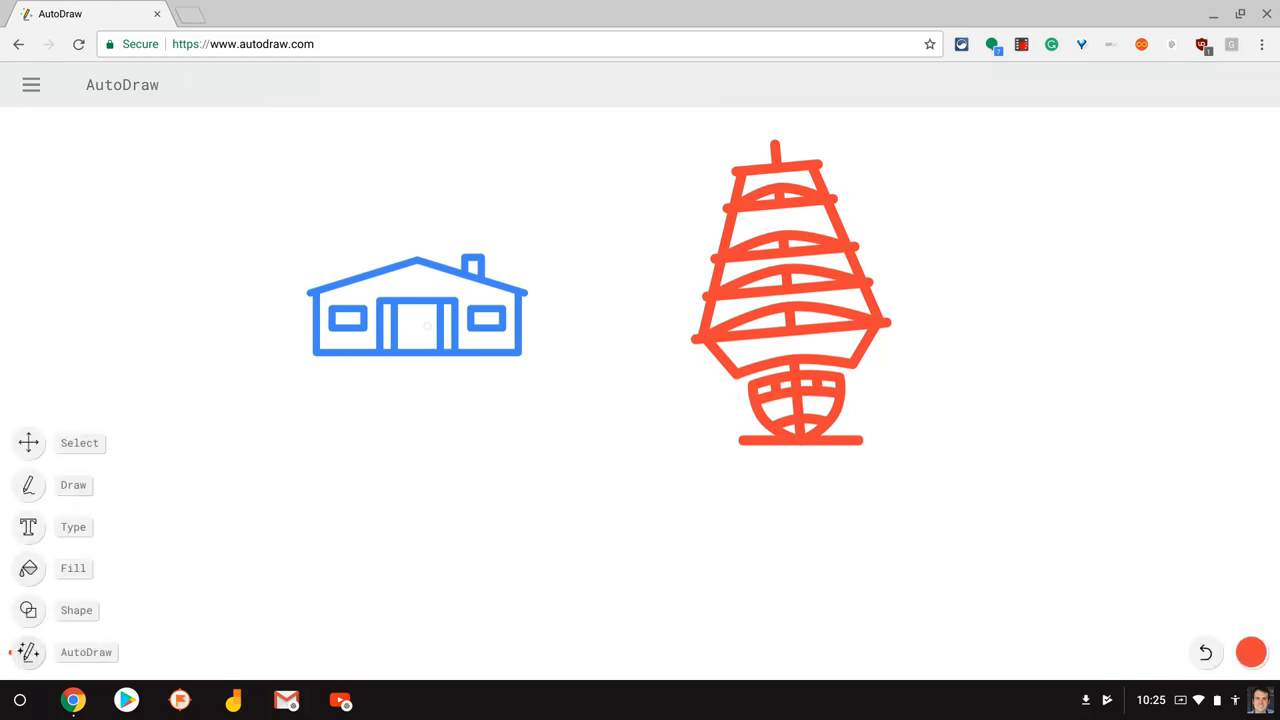
- Select the blue house and rotate it to a steep tilt
click(415, 305)
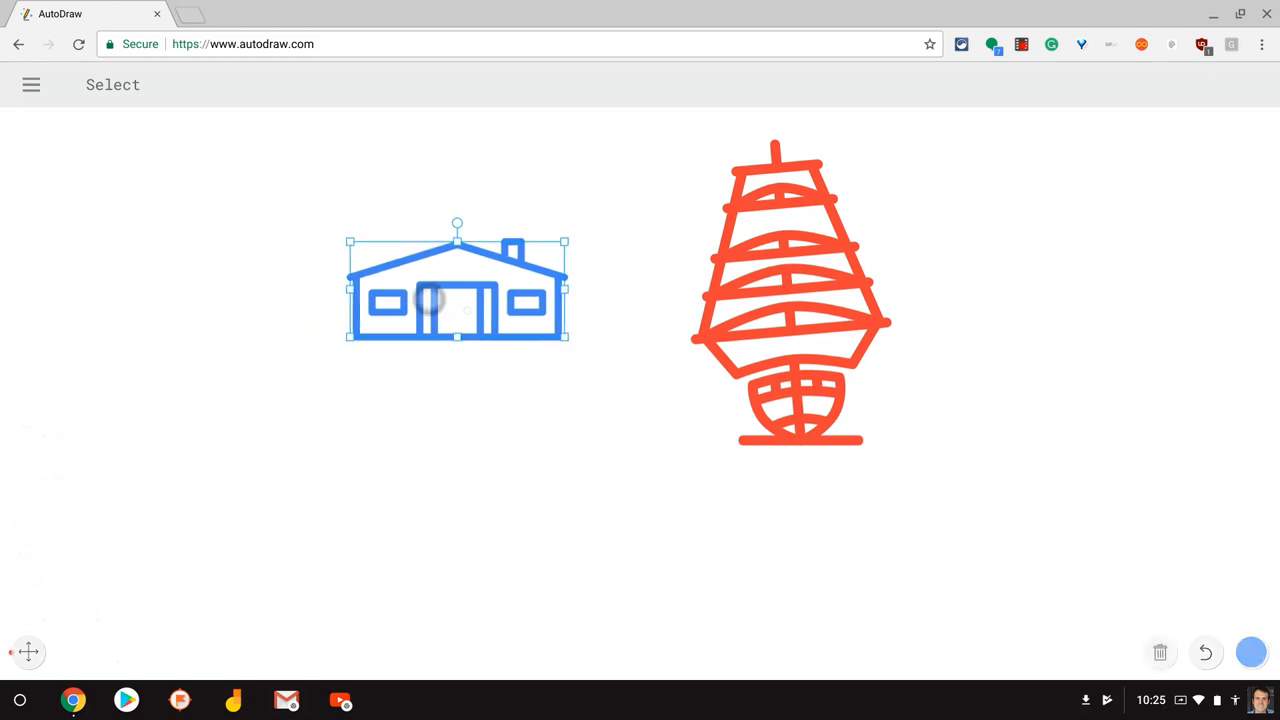
drag(457, 221, 491, 259)
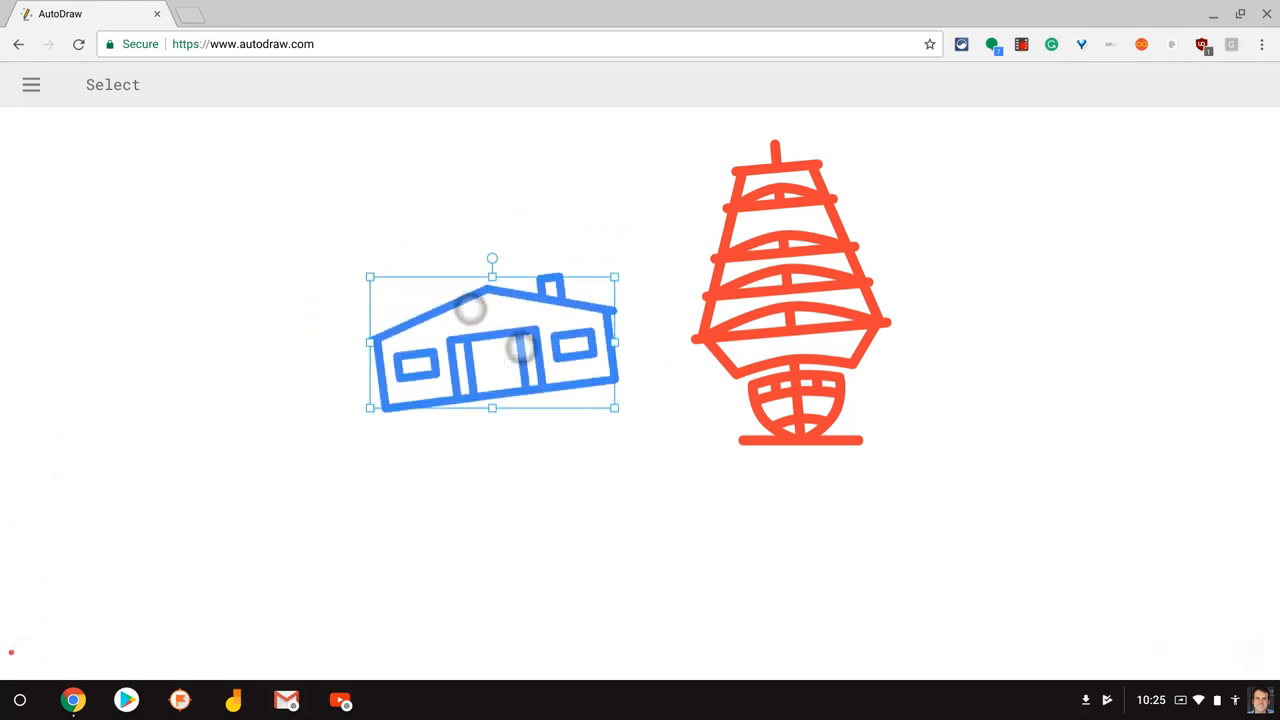
drag(492, 259, 485, 262)
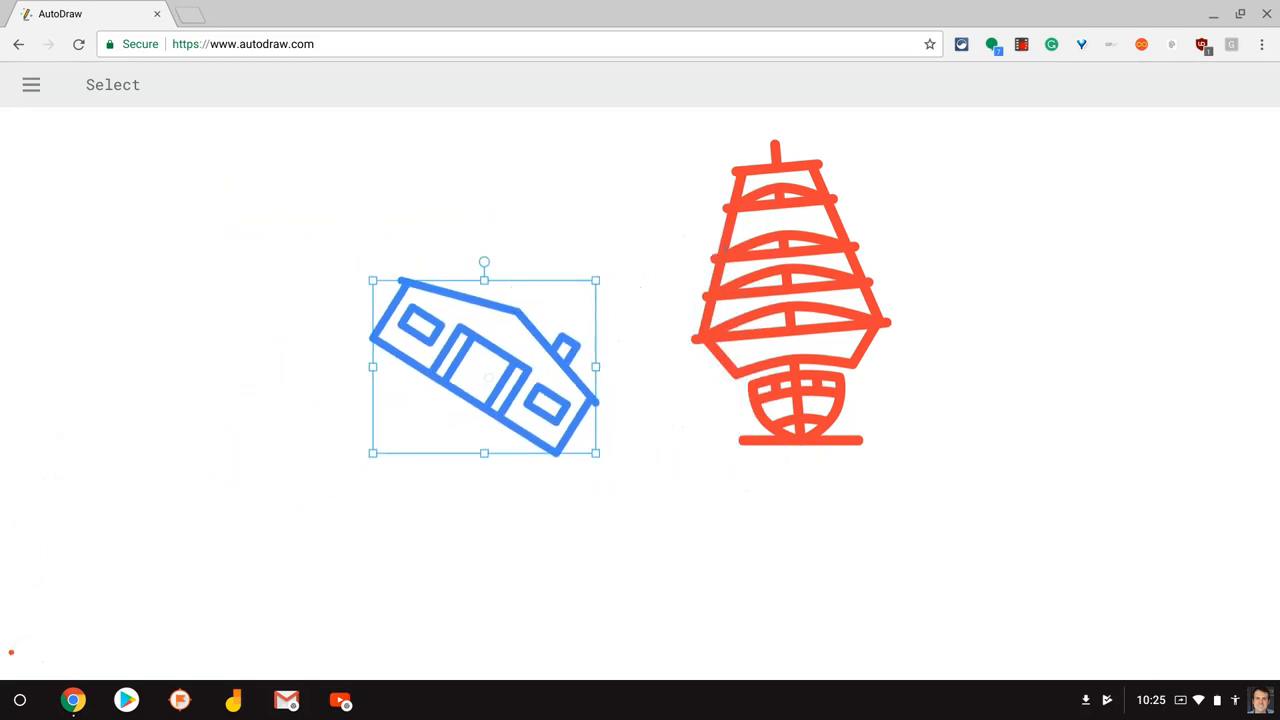
click(31, 84)
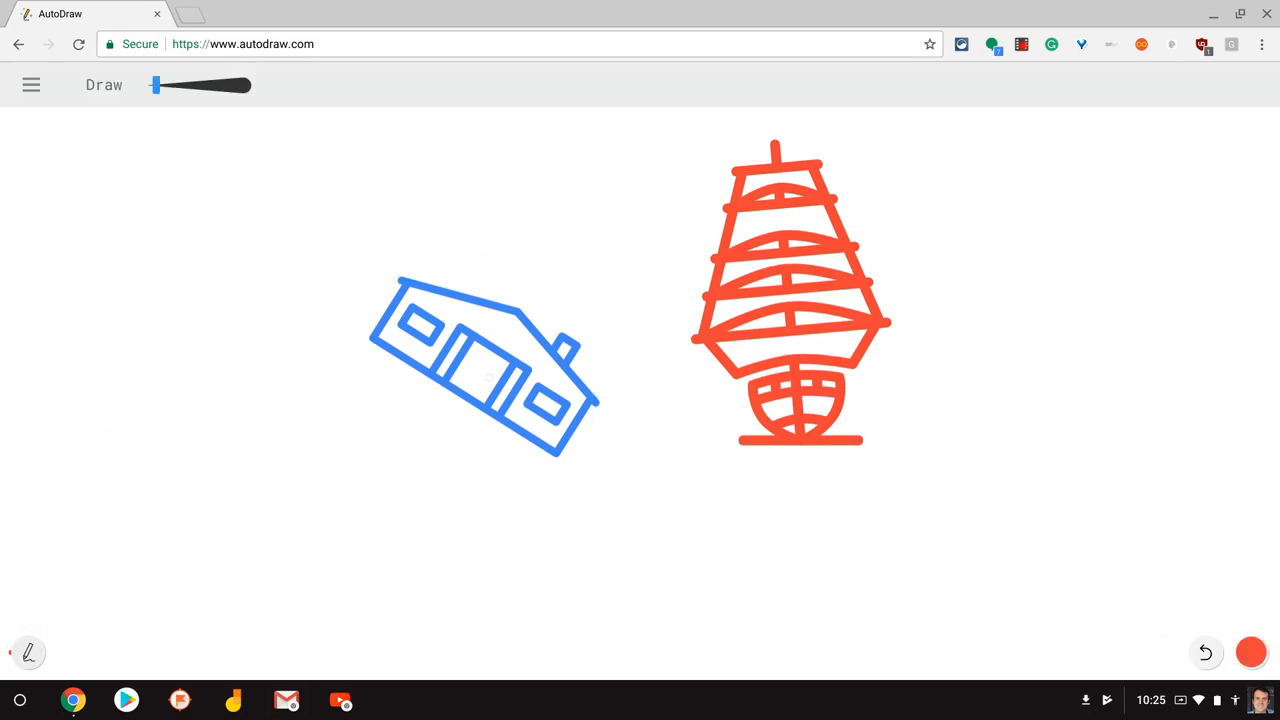
- Widen the brush, draw a thick red zigzag right of the ship, then a teal curve
drag(170, 222, 540, 190)
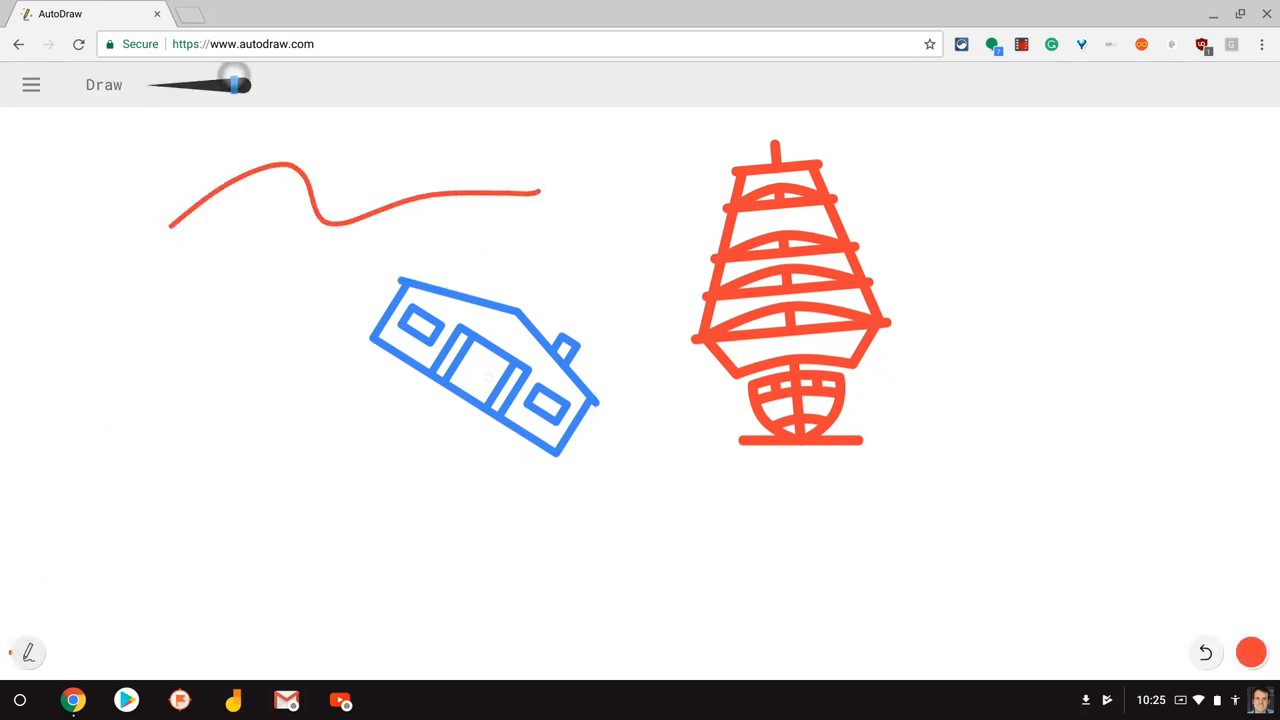
drag(1080, 200, 1005, 545)
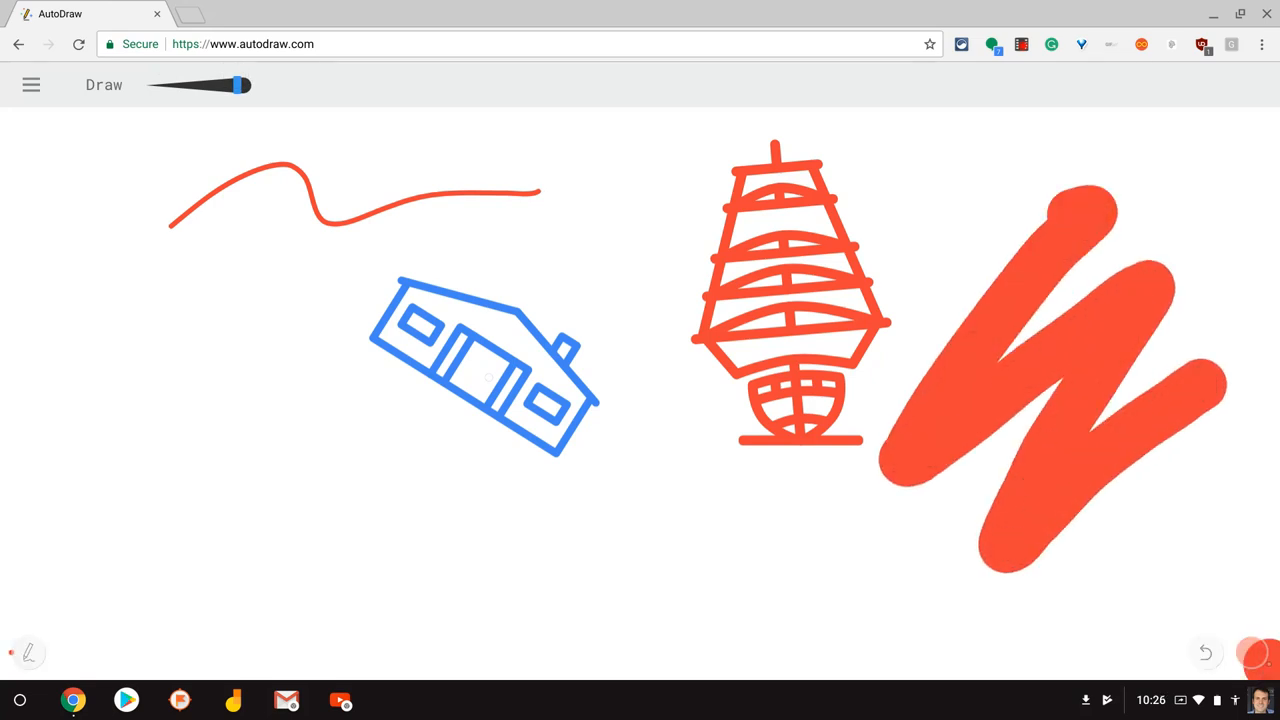
click(1251, 653)
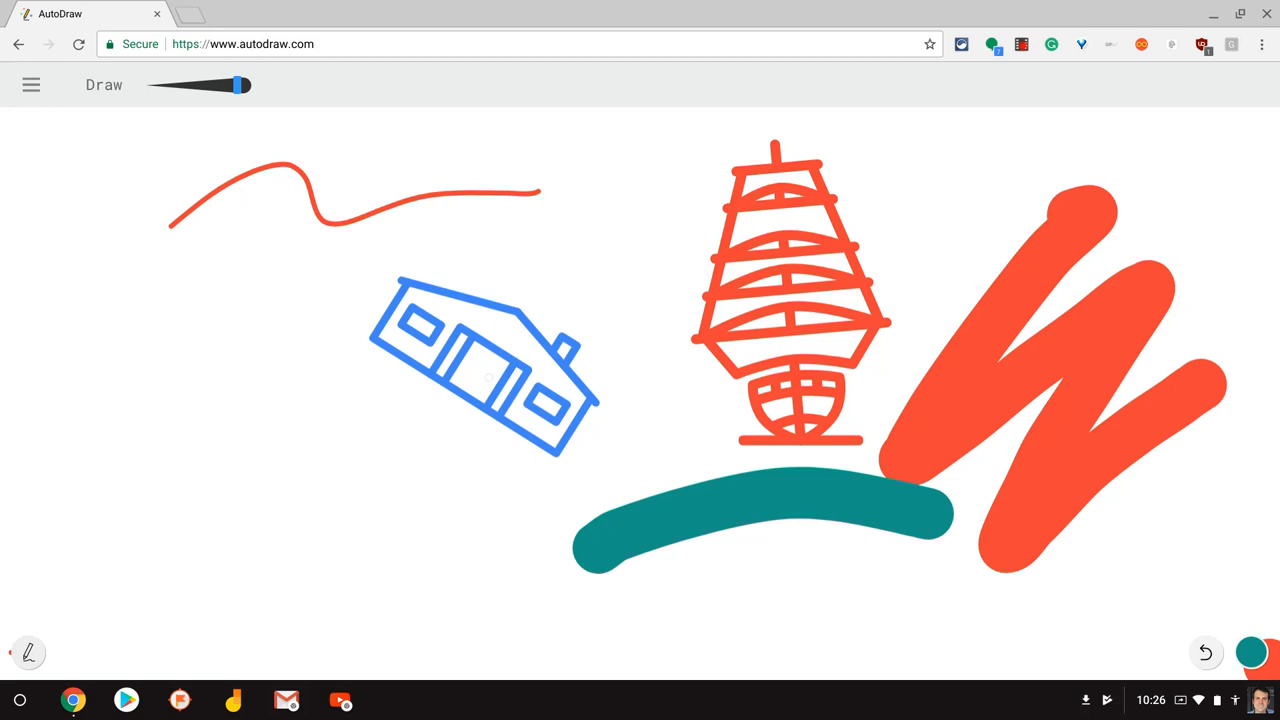
click(28, 652)
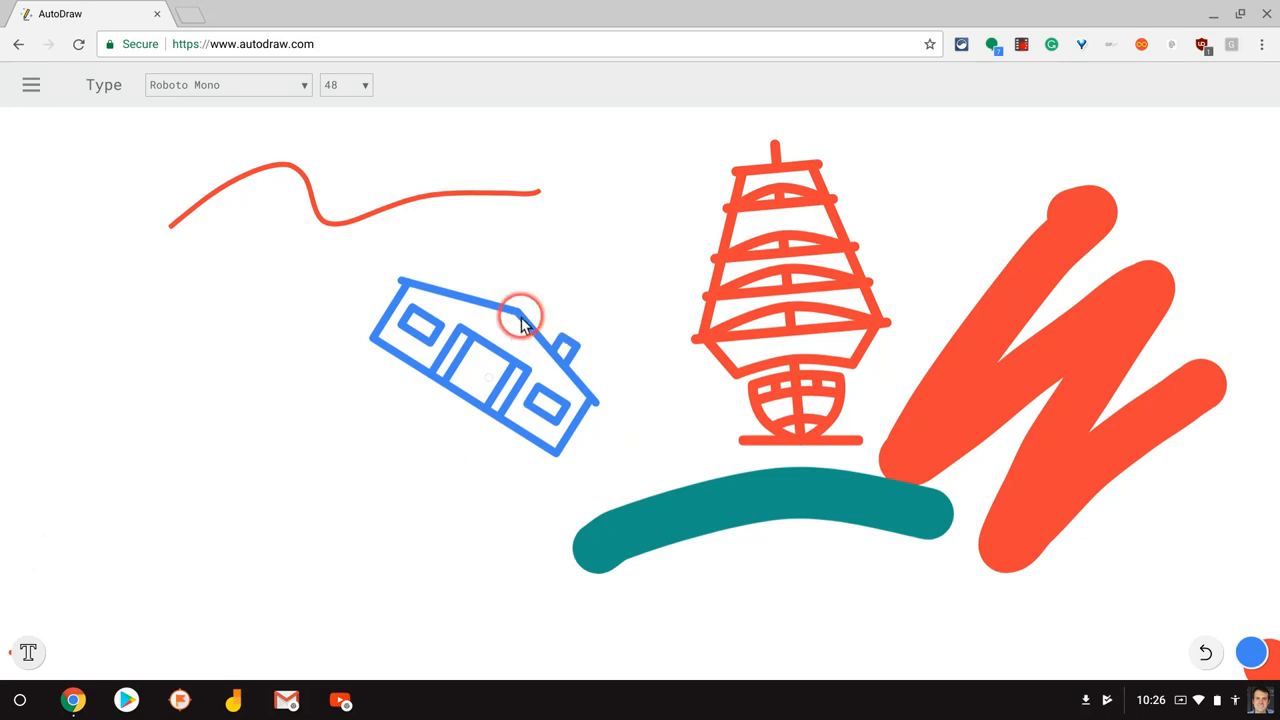
- Keep Roboto Mono as the font and place blue text 'jkhghhgk' below the wavy line
click(290, 84)
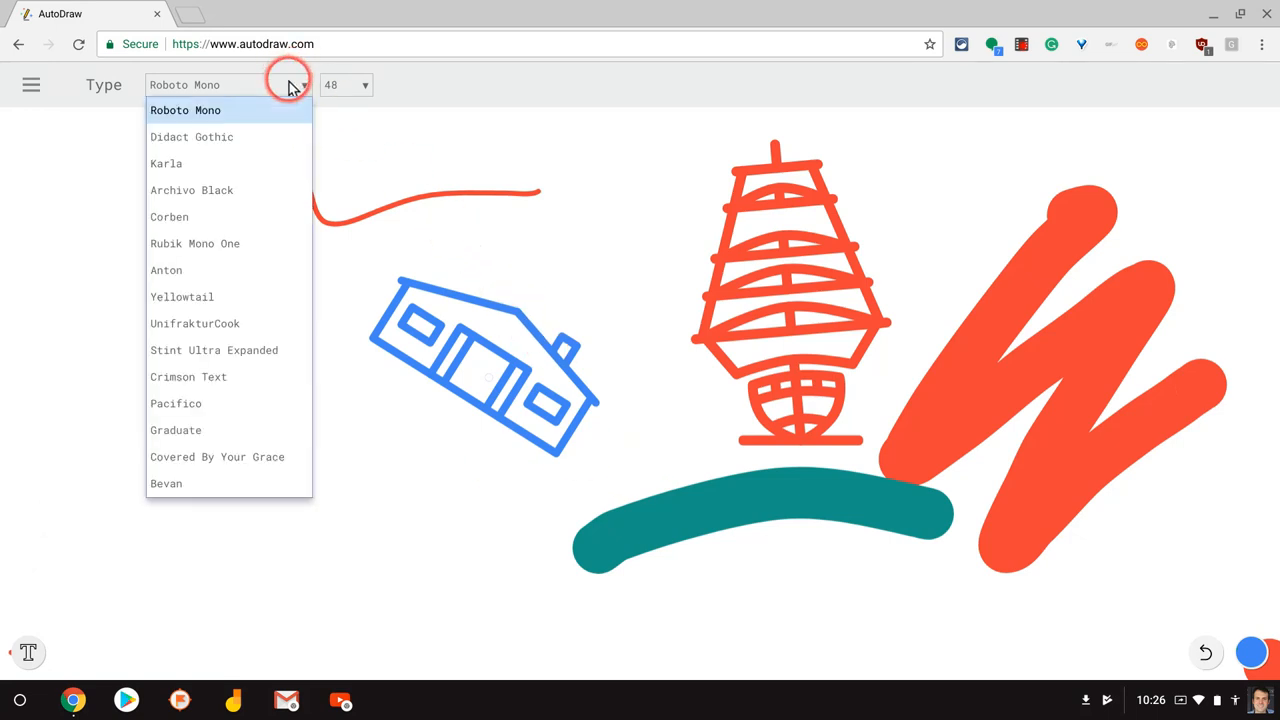
click(345, 85)
text(jkhghhgk)
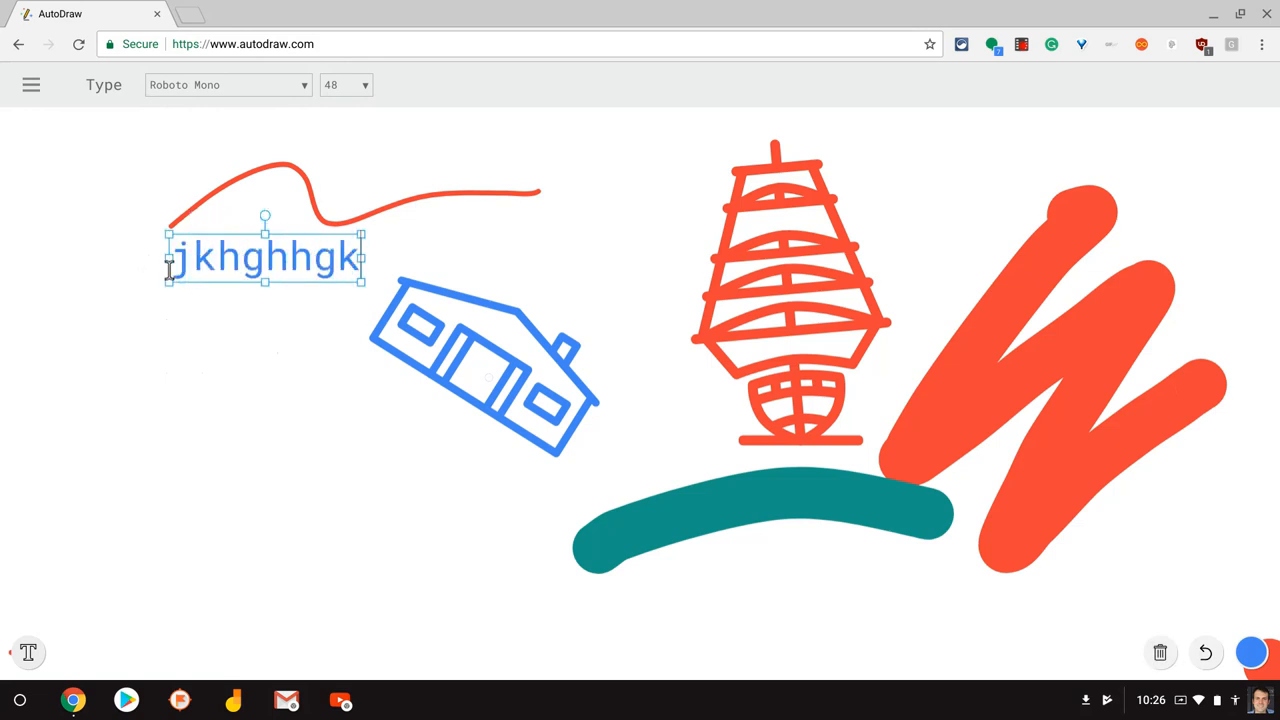
click(27, 652)
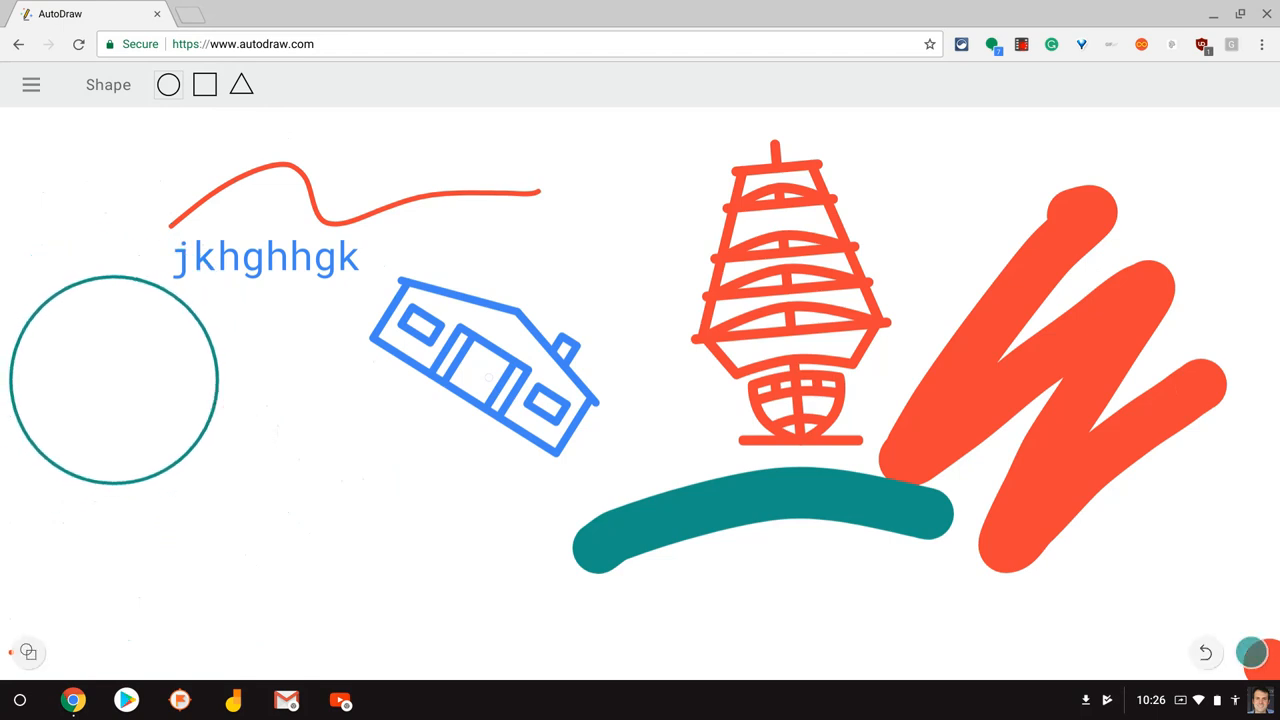
- Pick yellow and fill the inside of the teal circle with the Fill tool
click(1252, 651)
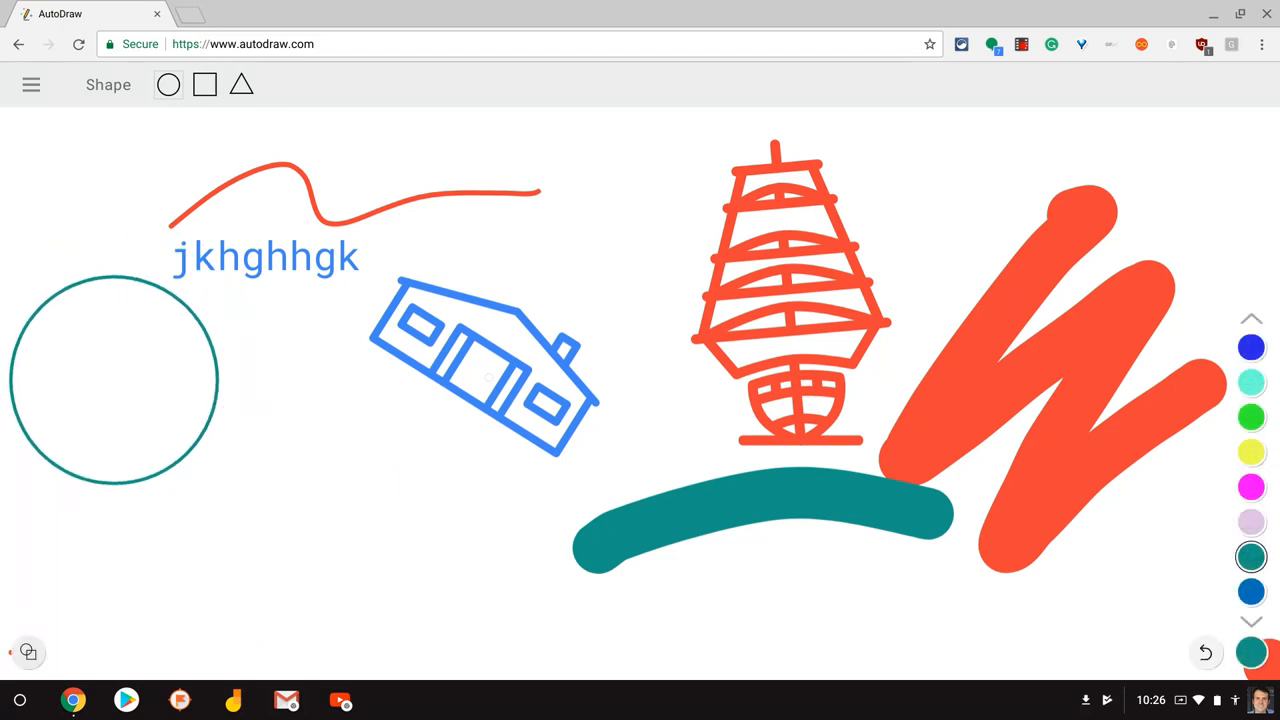
click(1251, 452)
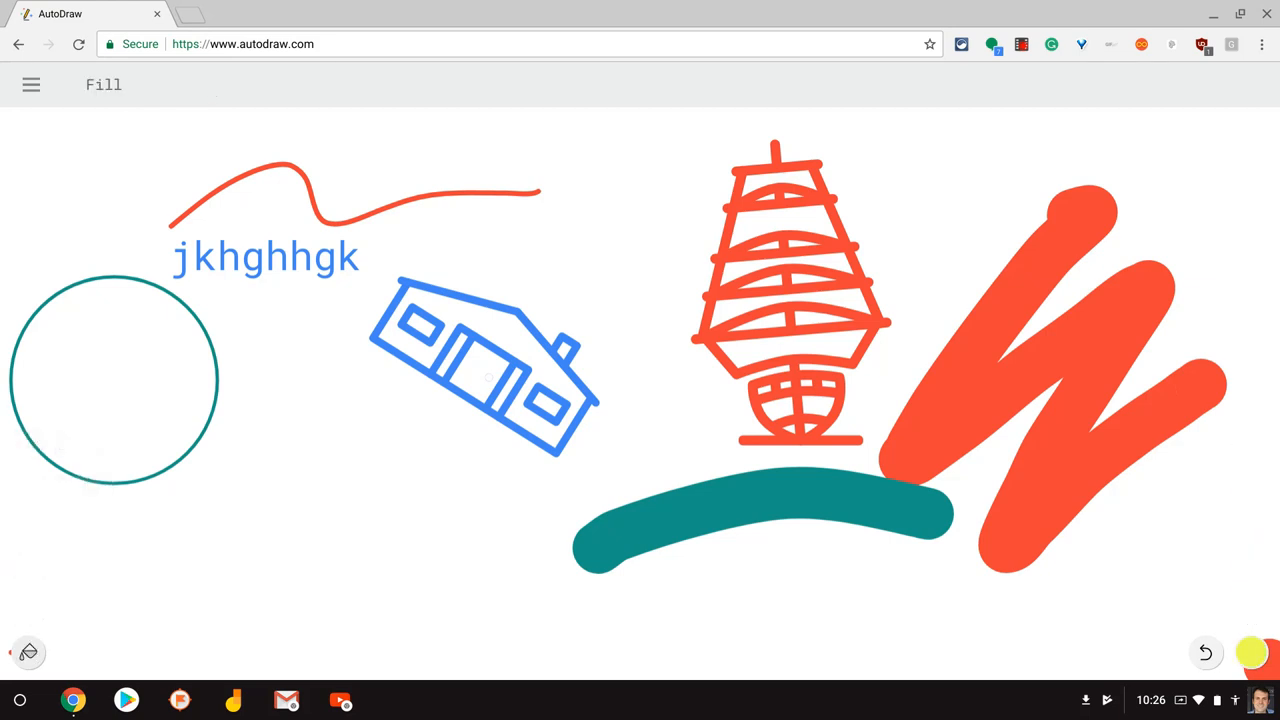
click(113, 380)
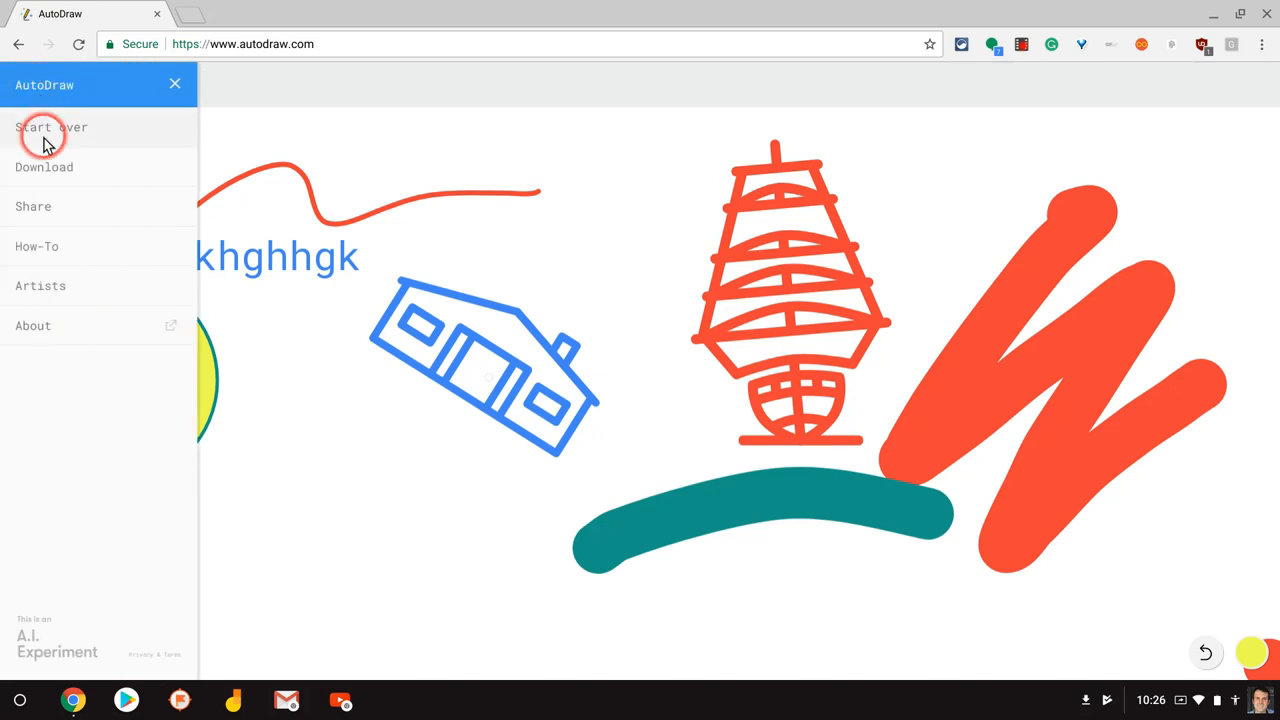
mouse_move(33, 206)
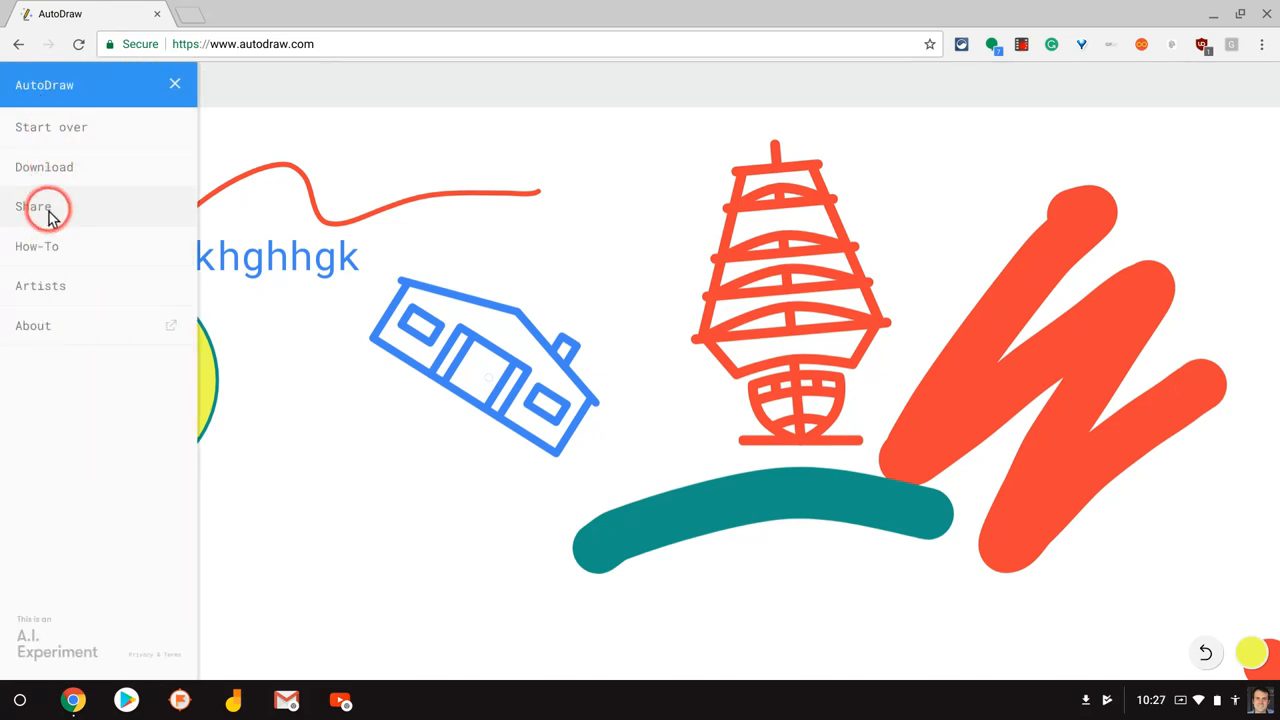
- Open the drawing's Share preview from the menu, then close it
click(33, 206)
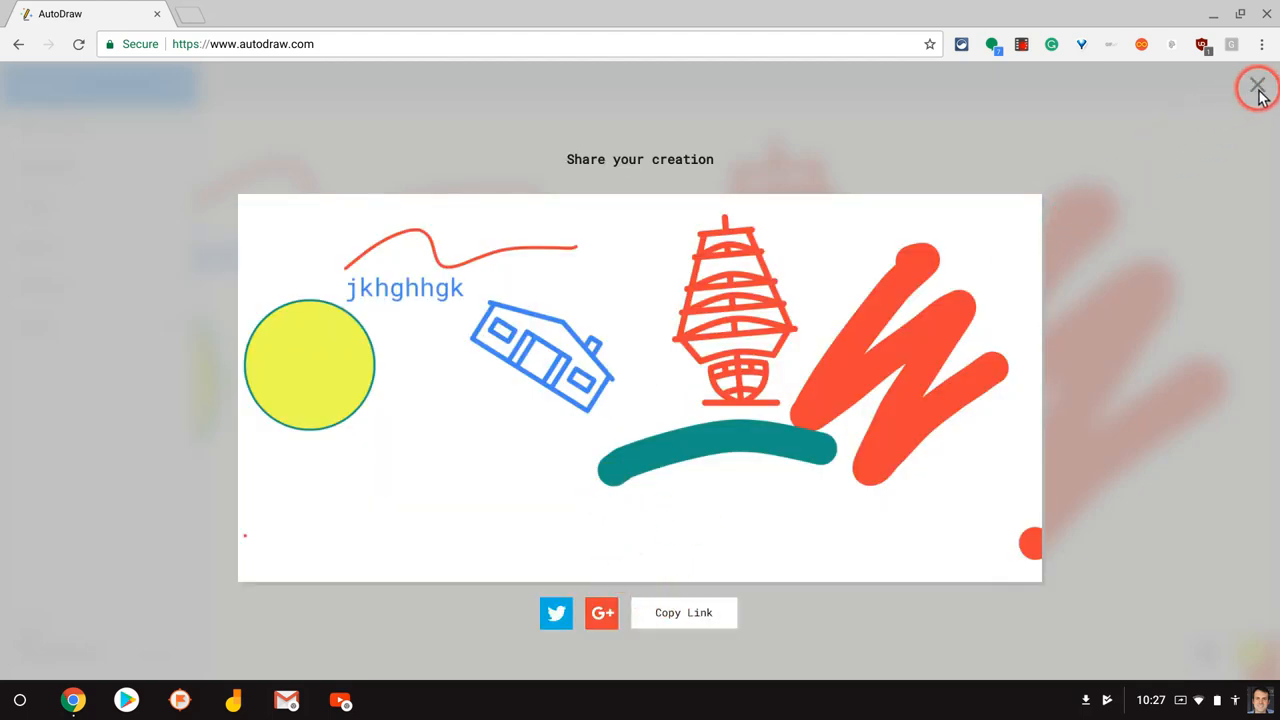
click(1258, 85)
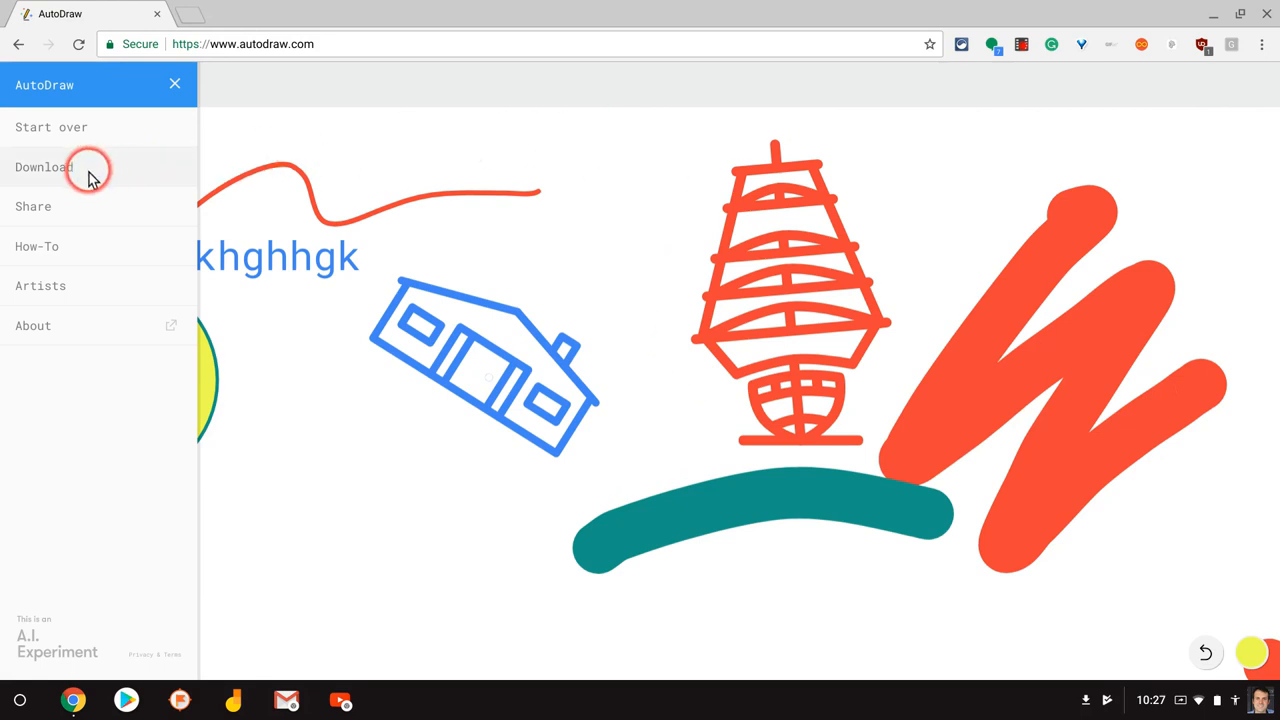
- Download the drawing as a PNG and dismiss the download complete notice
click(44, 167)
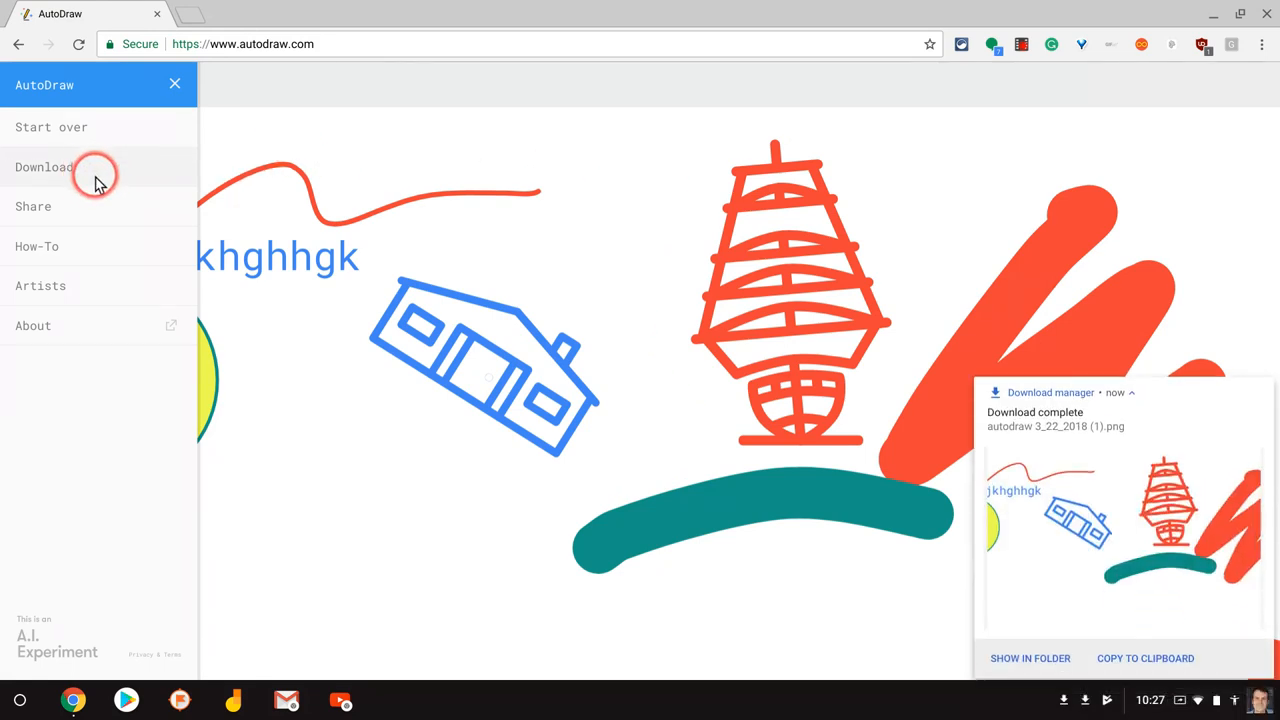
mouse_move(1259, 389)
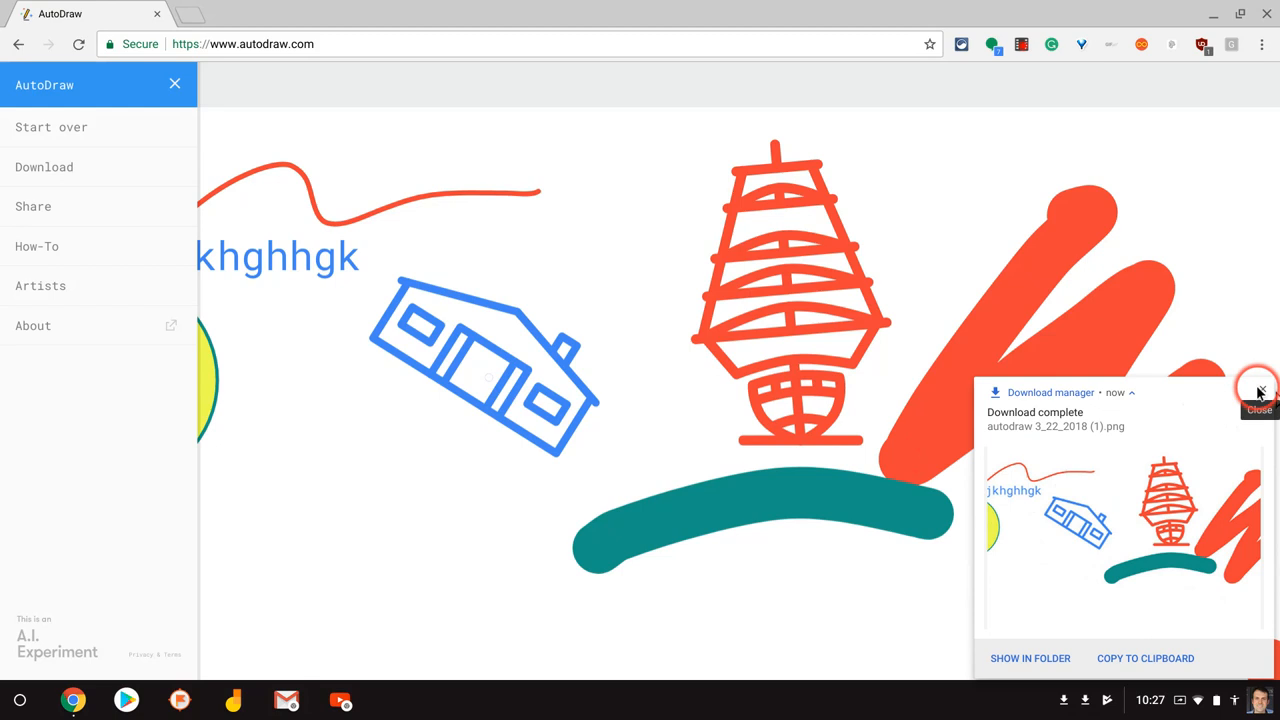
click(1259, 390)
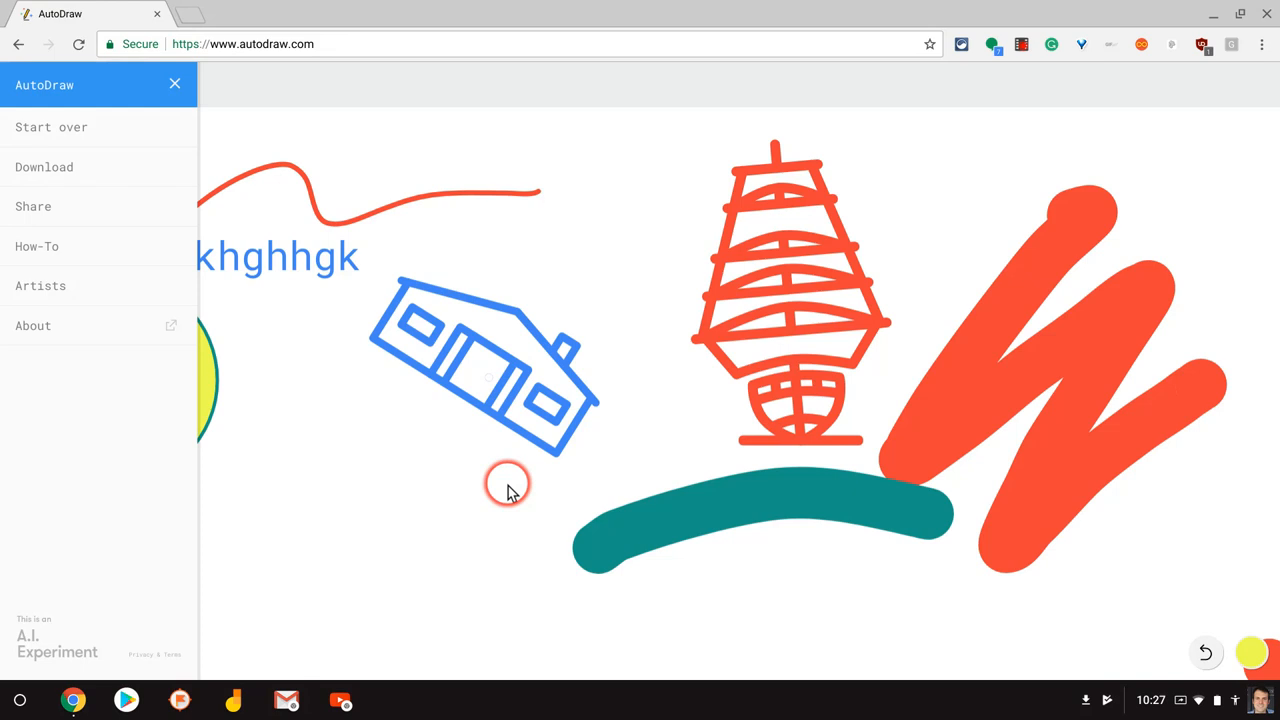
mouse_move(490, 473)
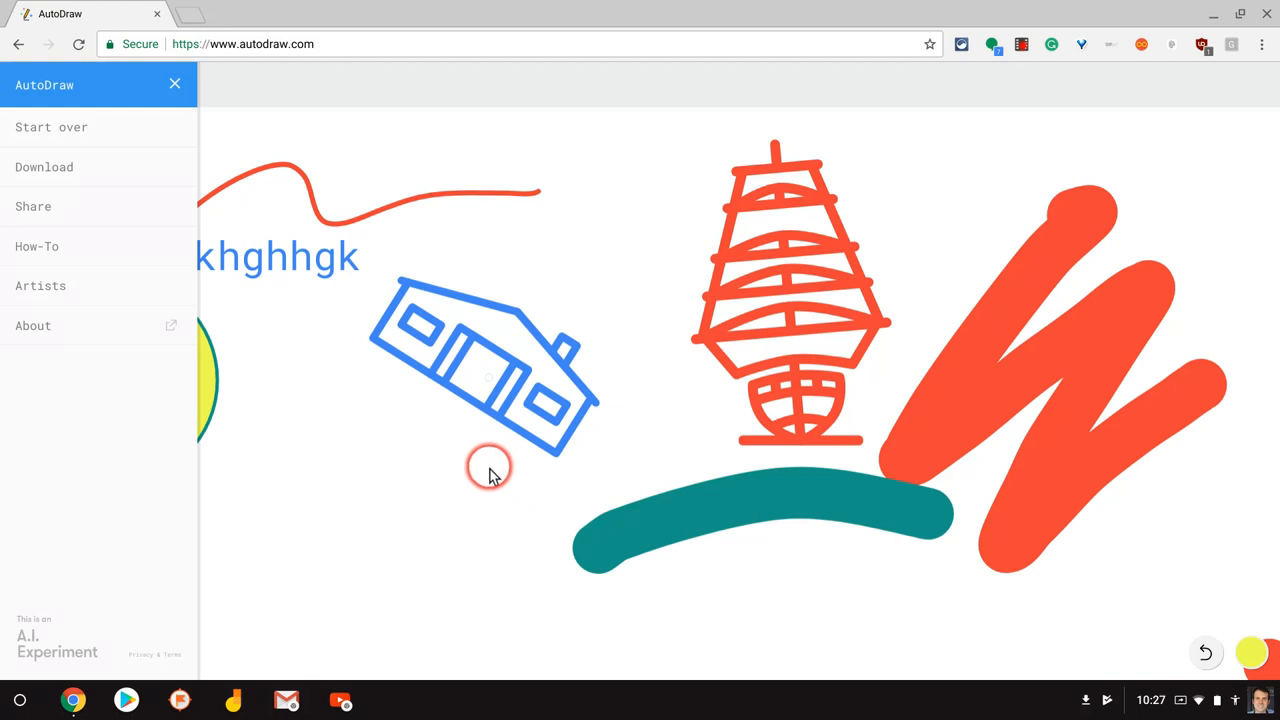
mouse_move(450, 265)
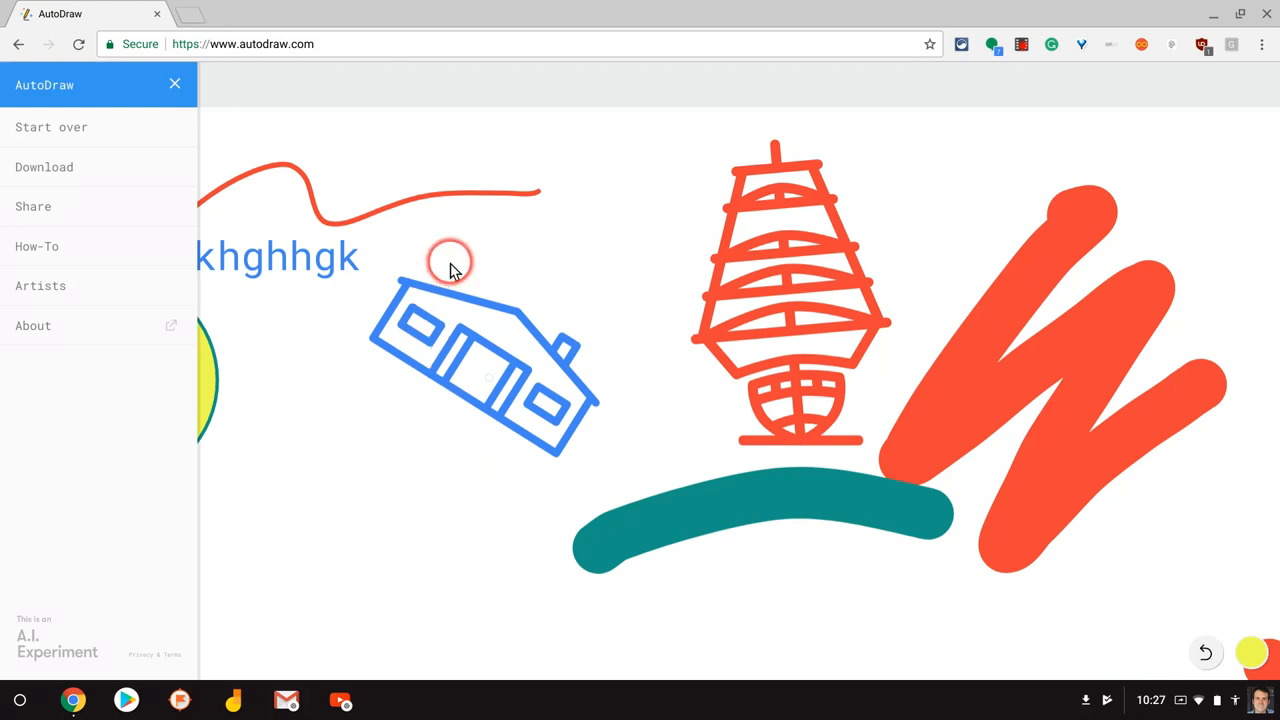
mouse_move(501, 220)
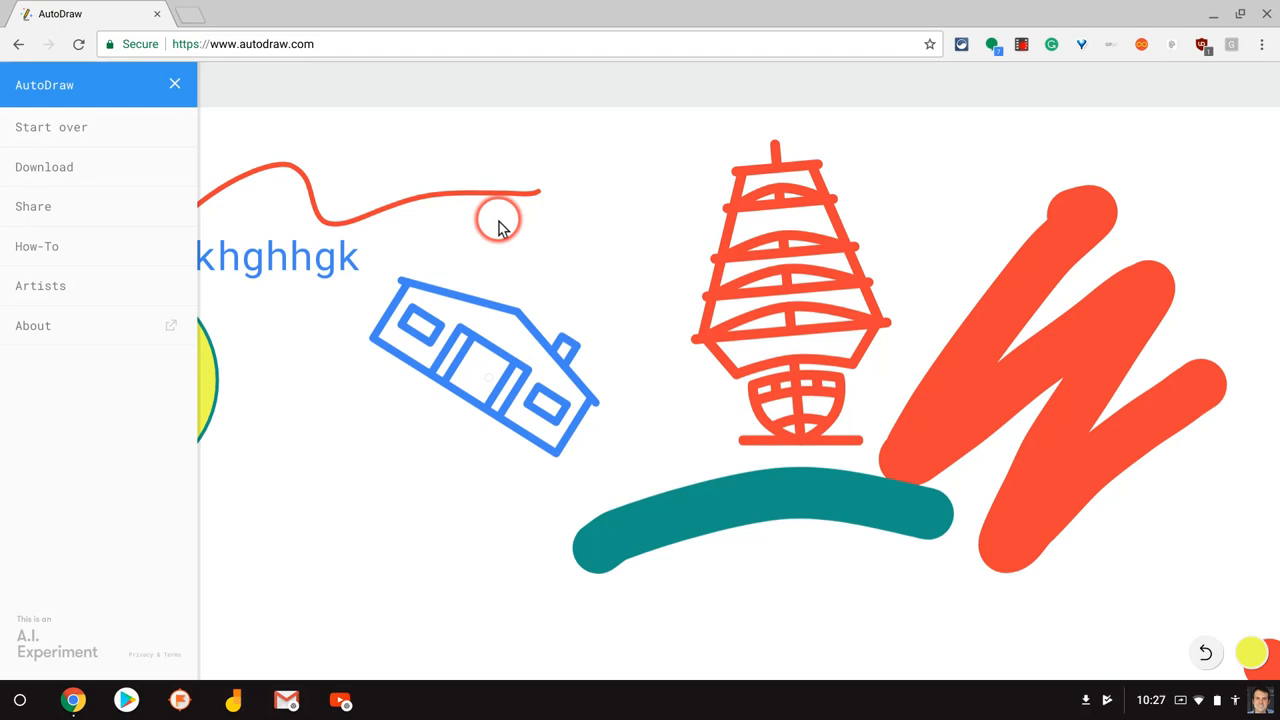
mouse_move(395, 165)
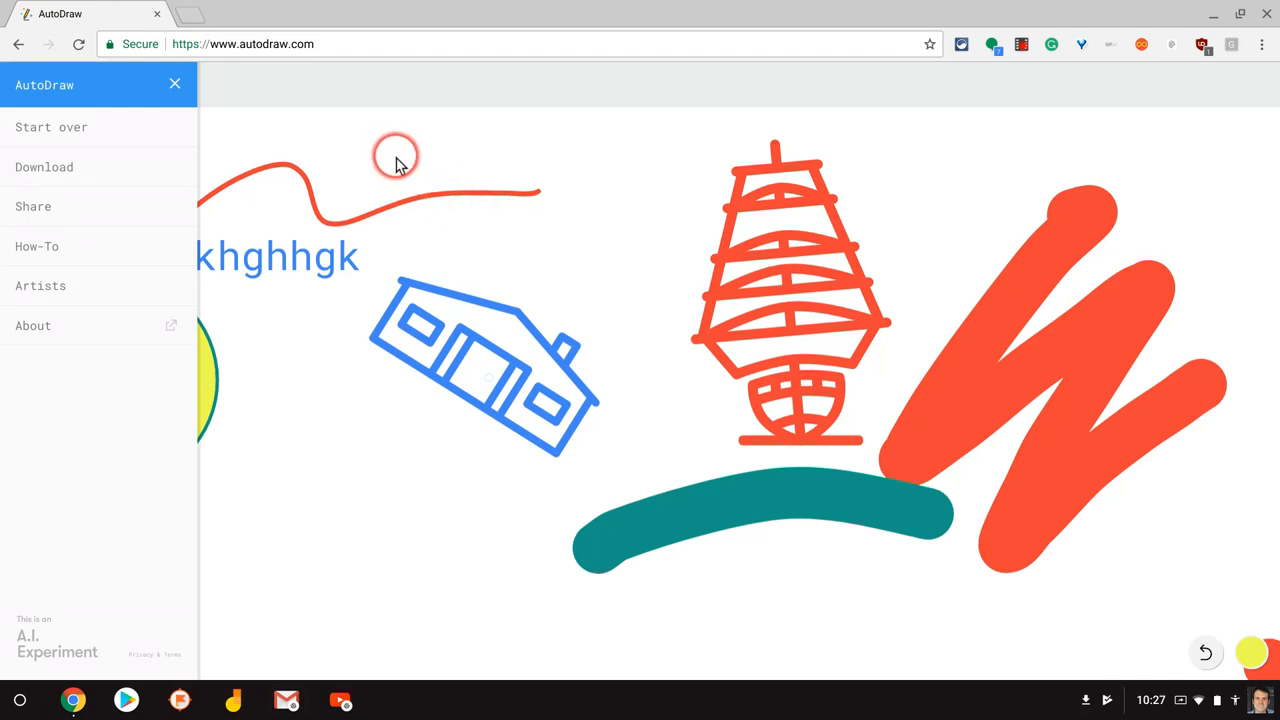
mouse_move(341, 140)
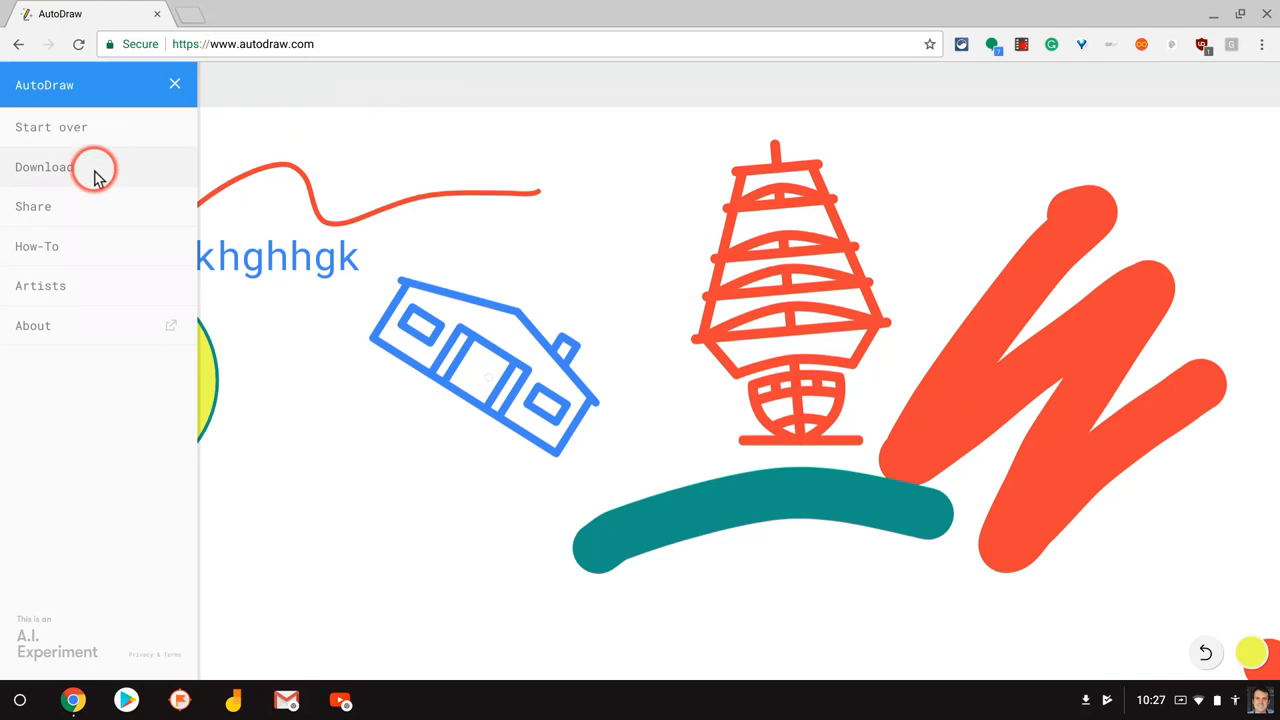
mouse_move(198, 108)
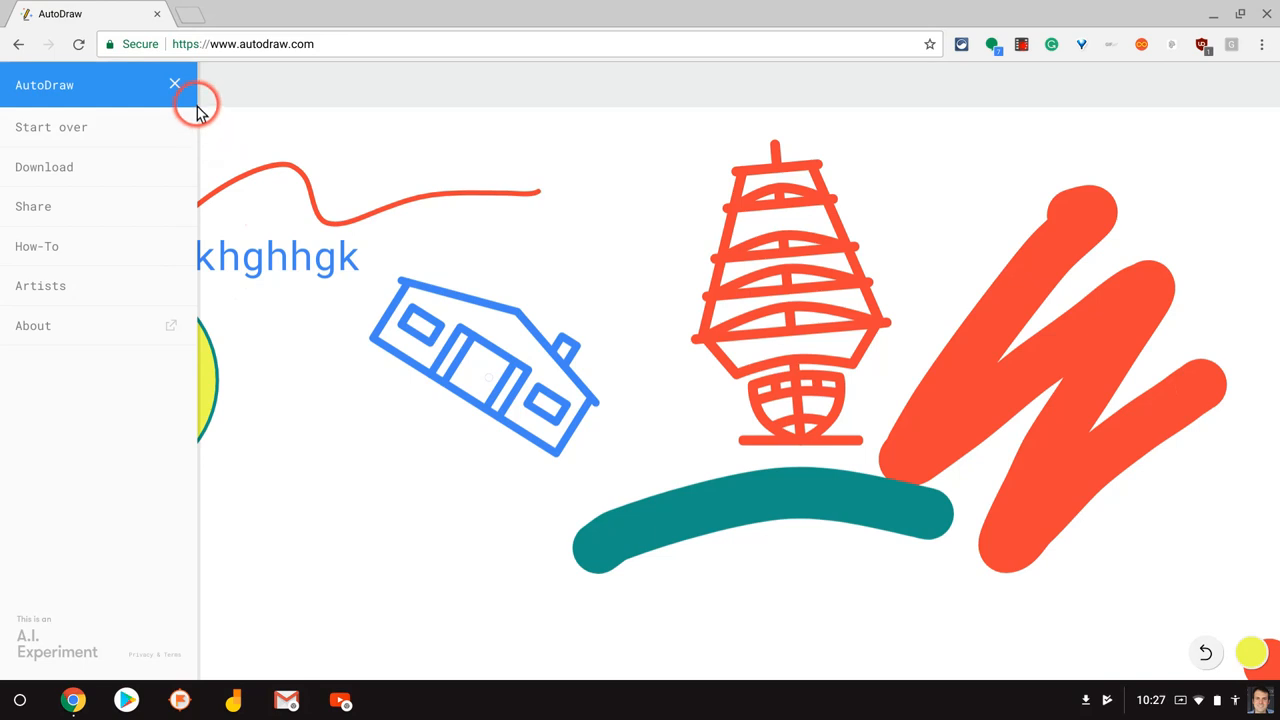
- Close the menu and undo the yellow fill, leaving just the teal circle outline
click(174, 83)
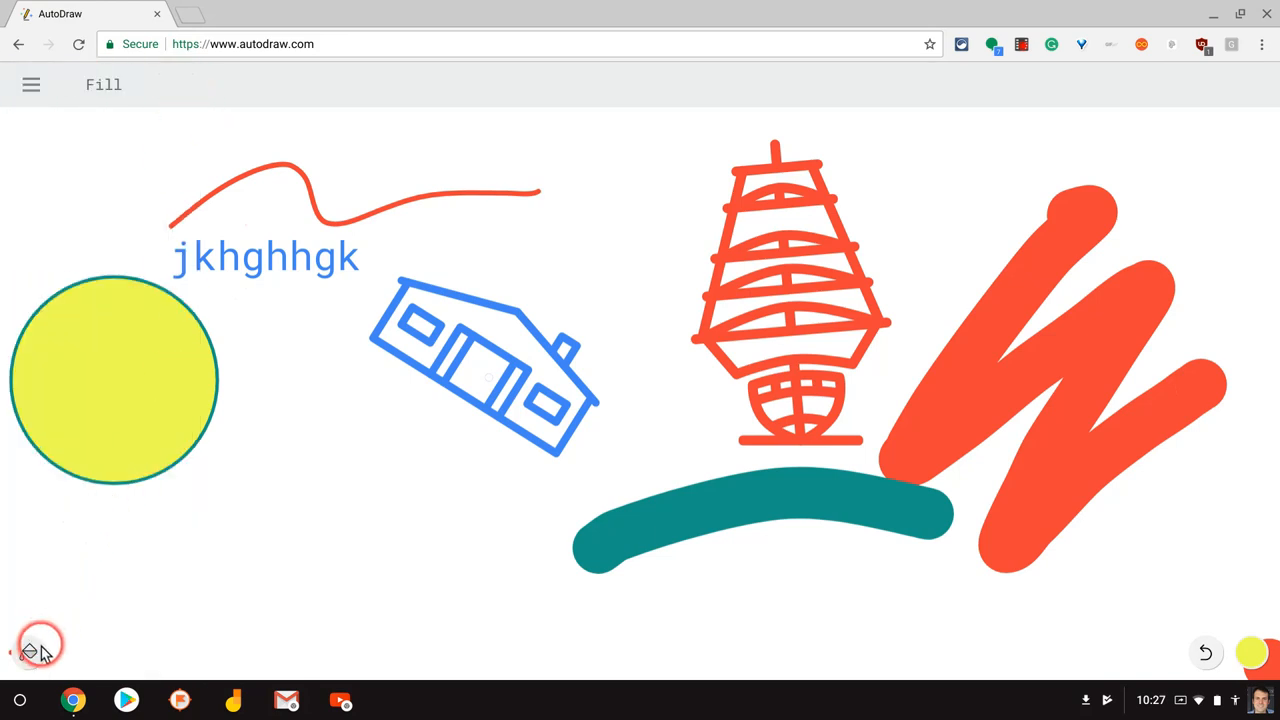
click(28, 652)
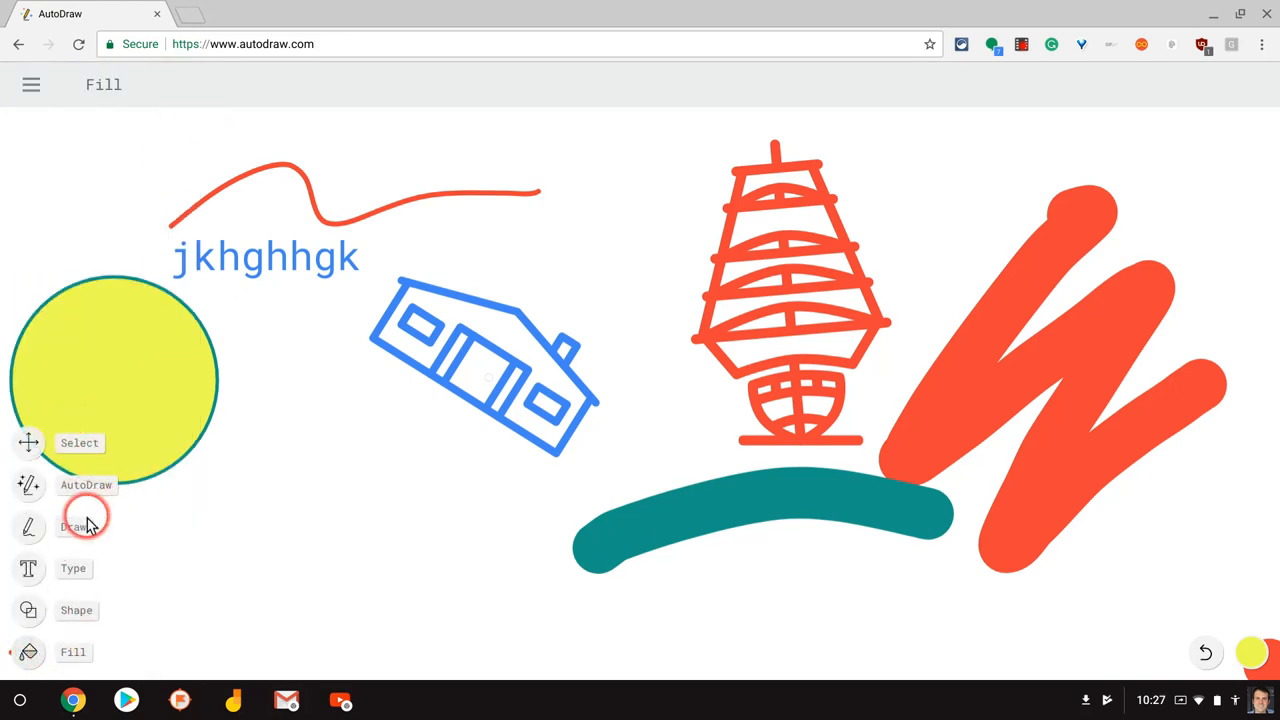
mouse_move(95, 472)
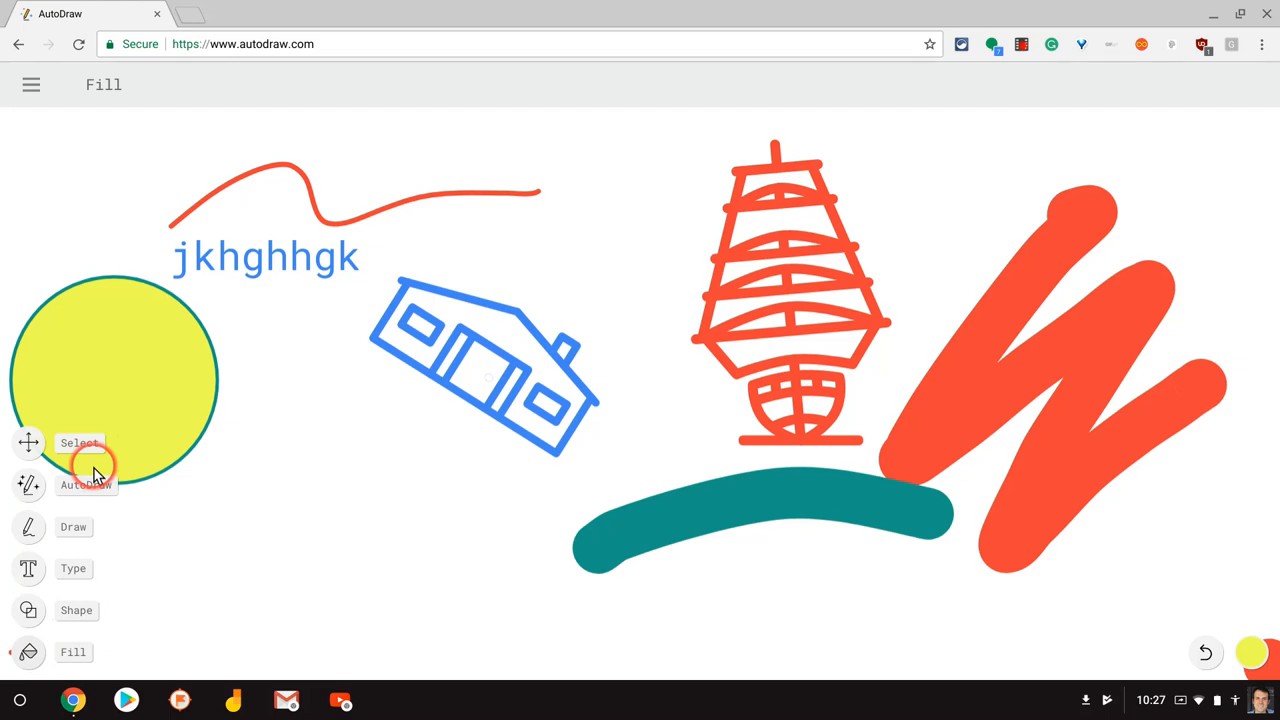
mouse_move(1110, 670)
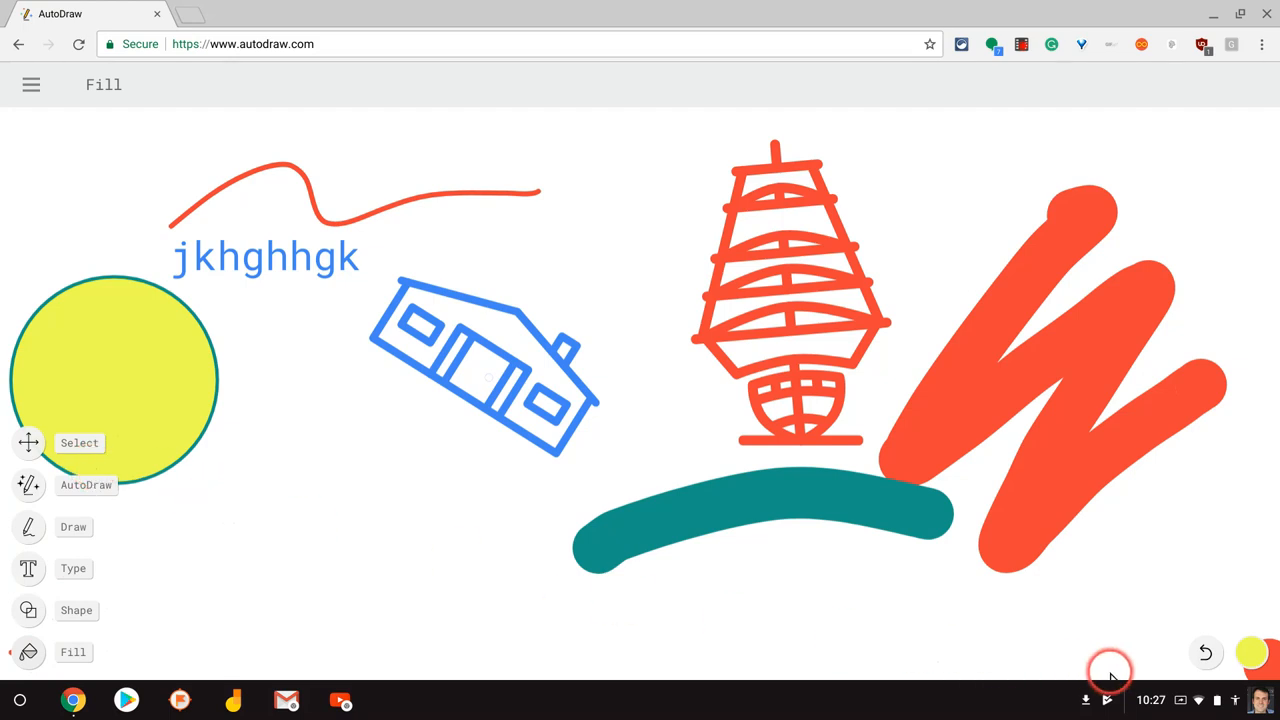
click(1206, 653)
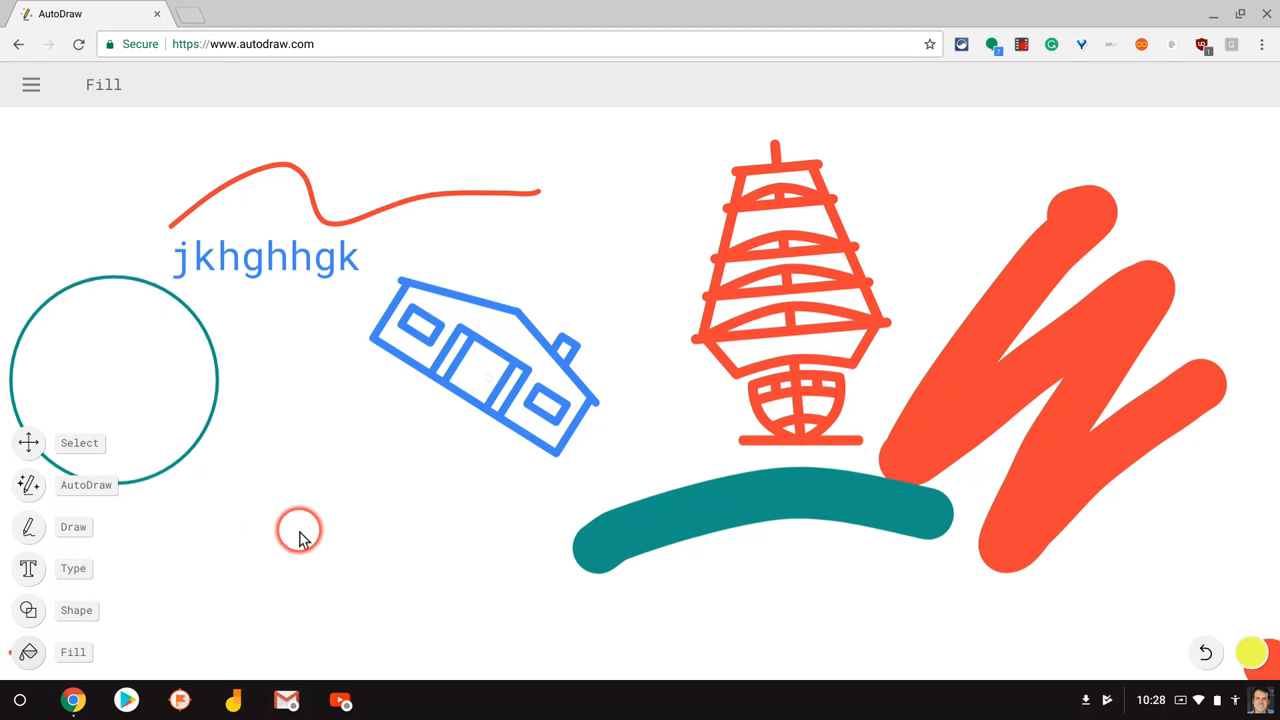
click(299, 530)
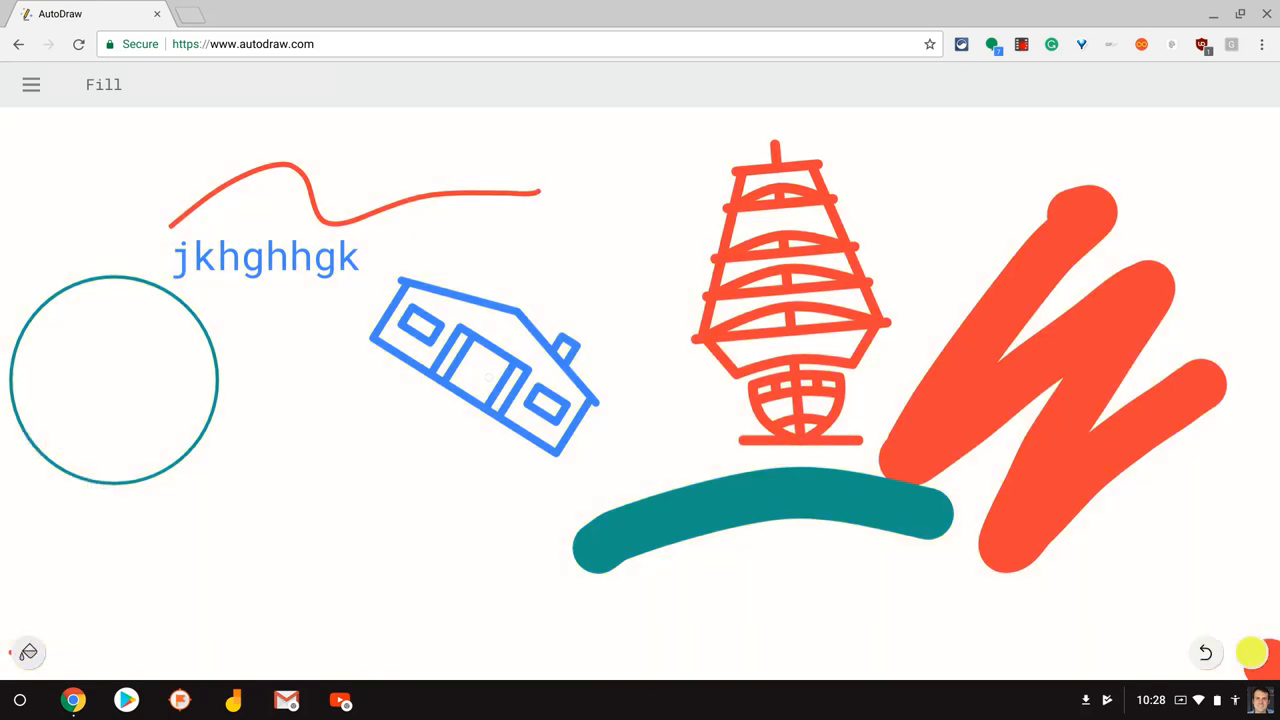
click(27, 652)
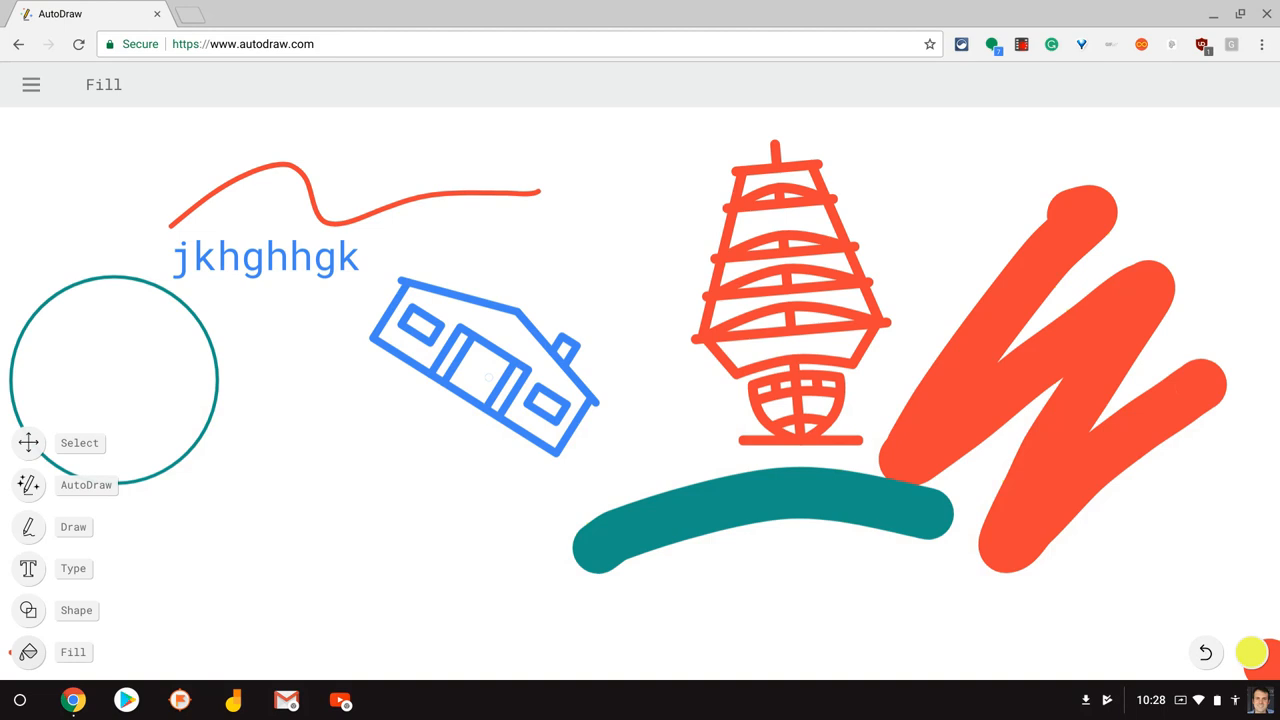